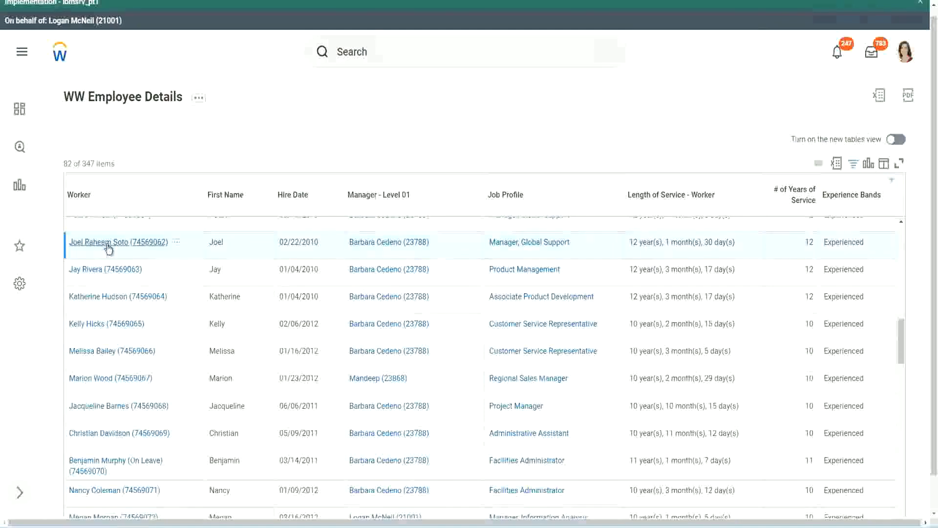
mouse_move(647, 256)
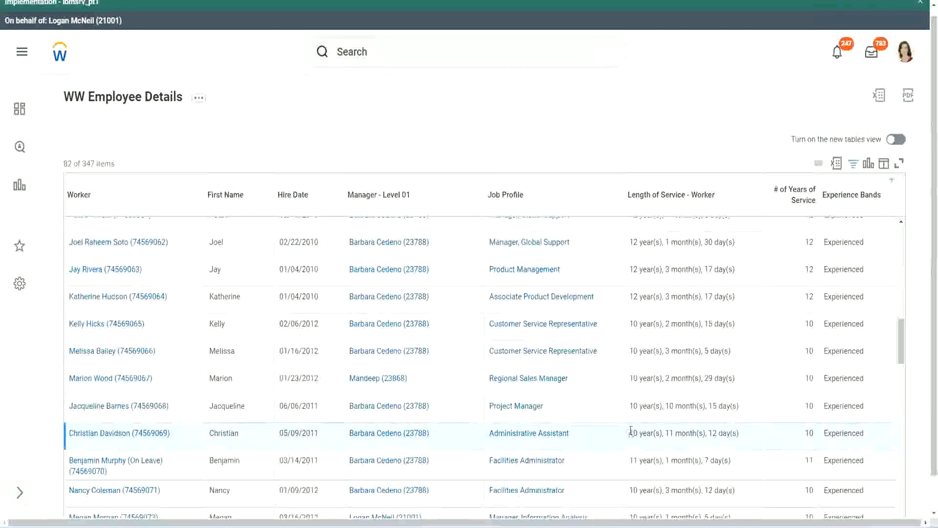
double_click(669, 433)
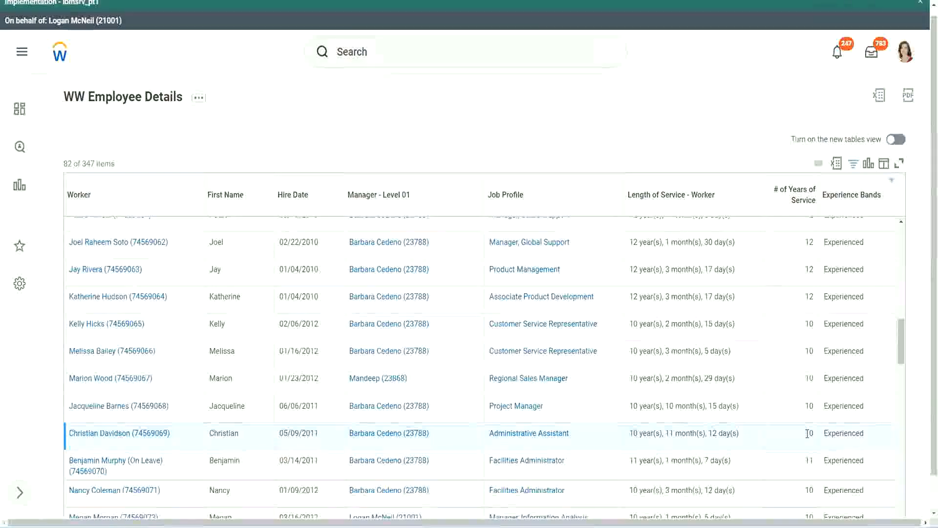
left_click(809, 433)
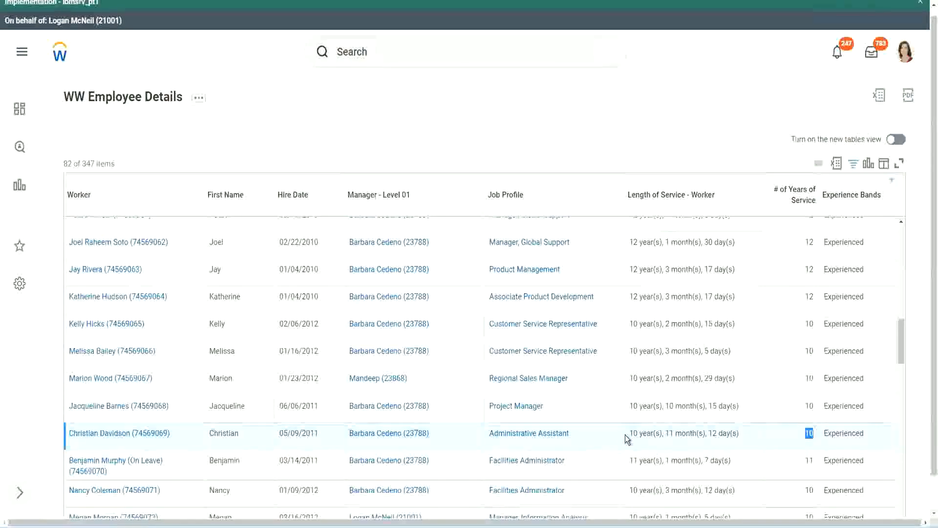
mouse_move(762, 368)
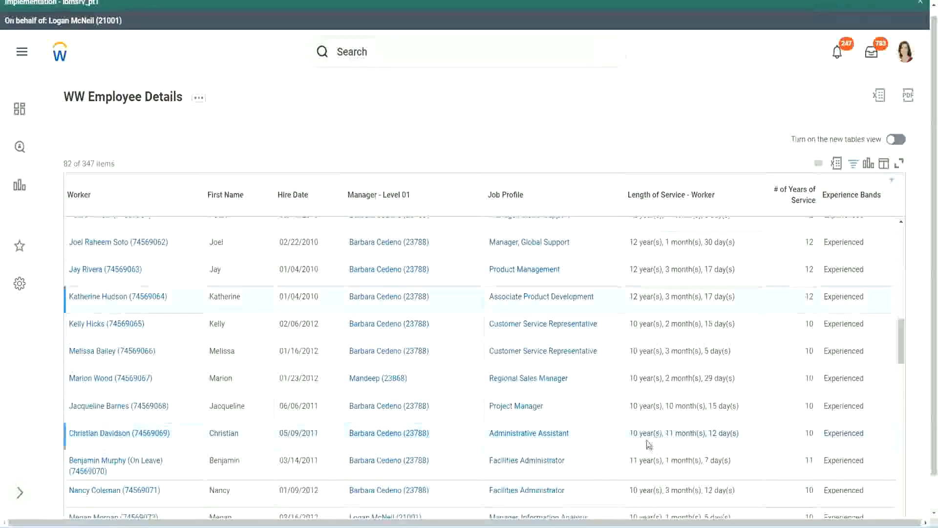
double_click(632, 433)
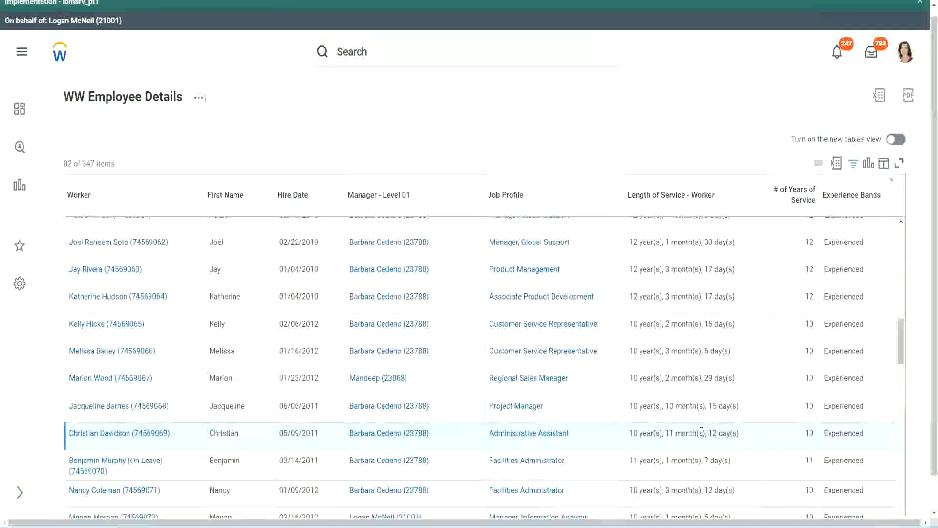
mouse_move(668, 430)
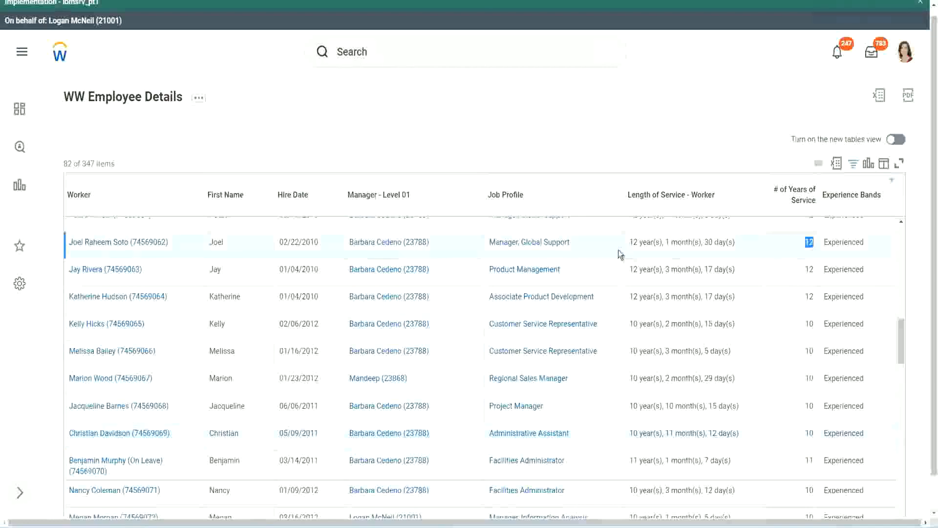
double_click(683, 242)
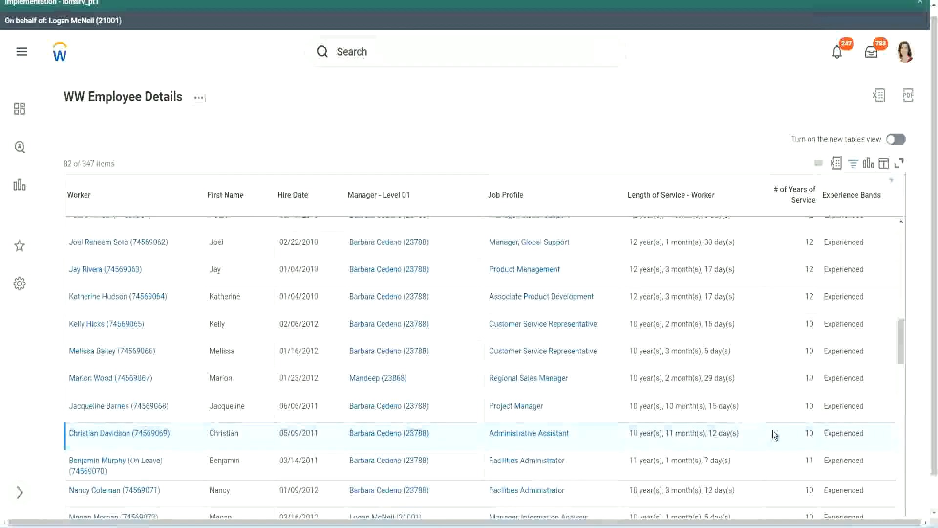
mouse_move(814, 434)
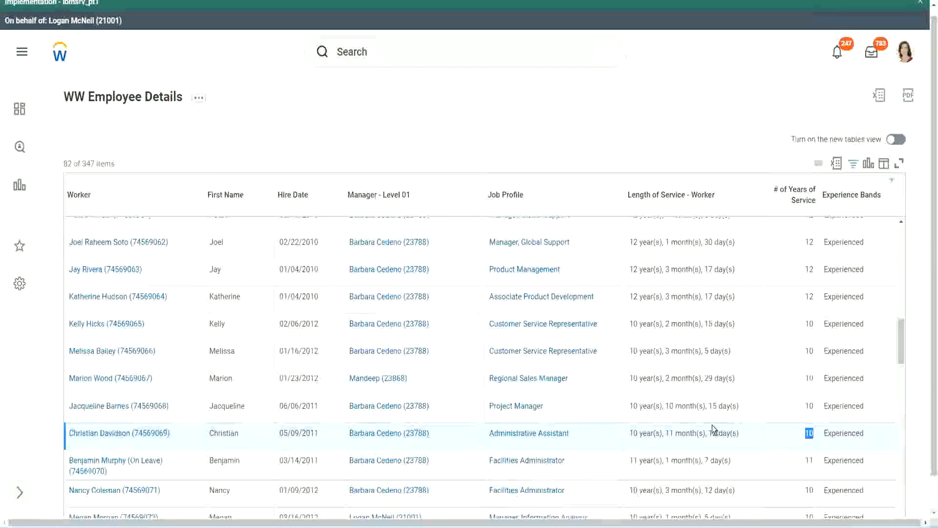
mouse_move(776, 440)
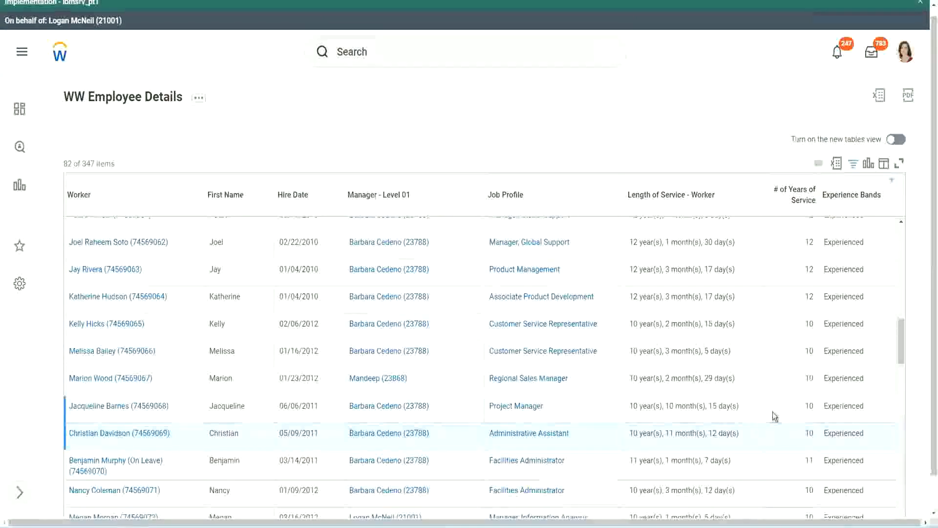
mouse_move(784, 409)
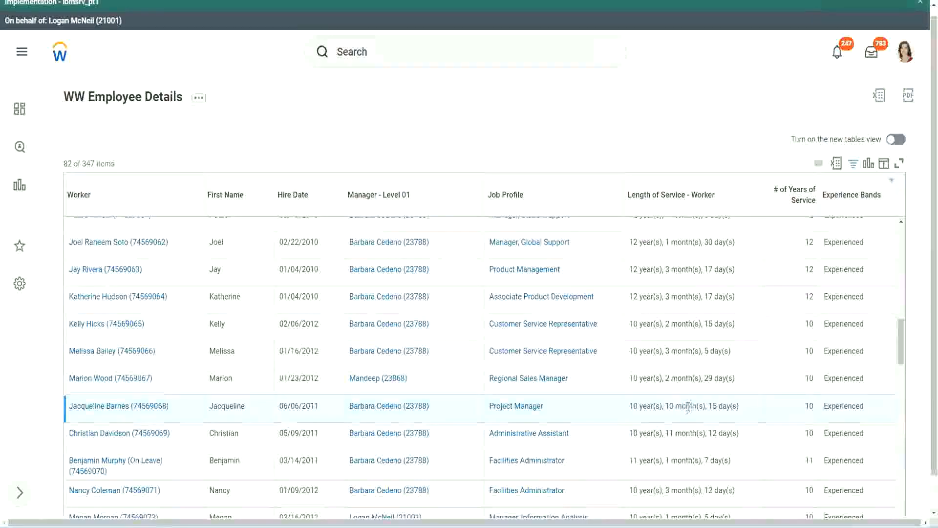
mouse_move(677, 417)
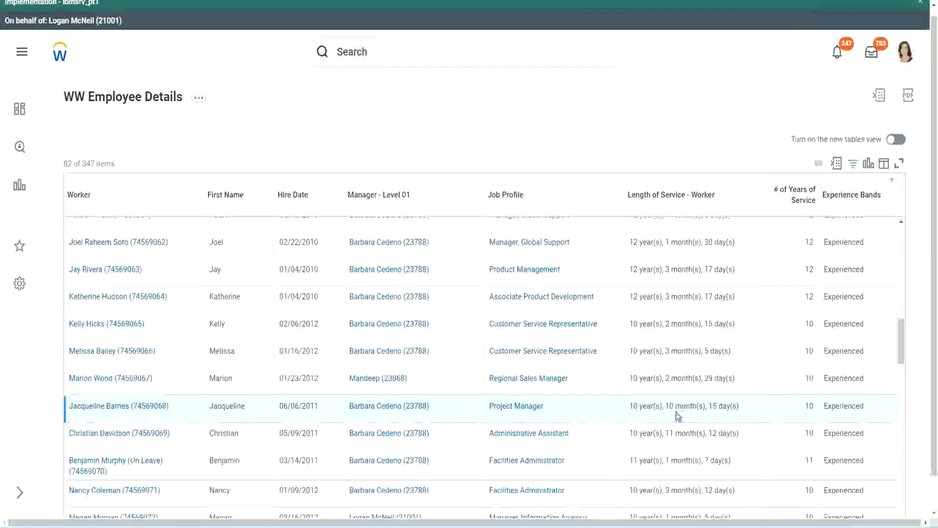
mouse_move(679, 401)
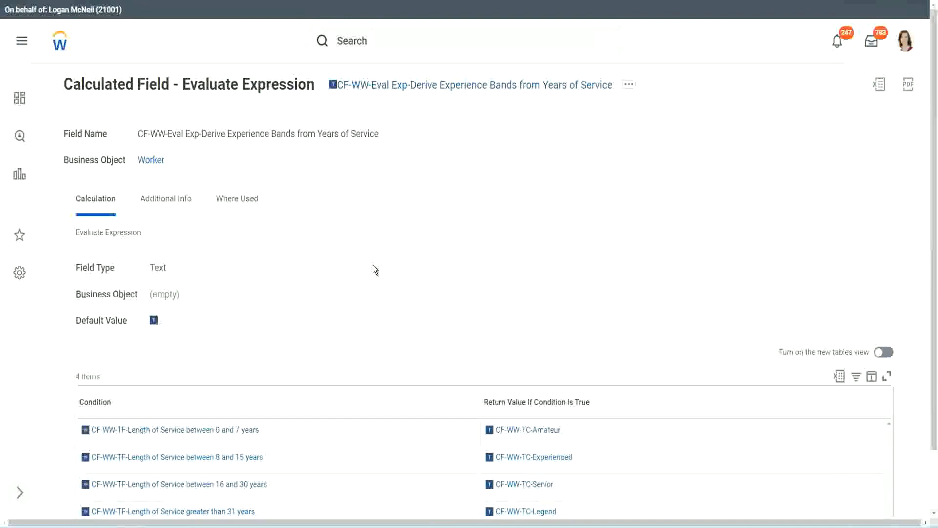
scroll("down", 3)
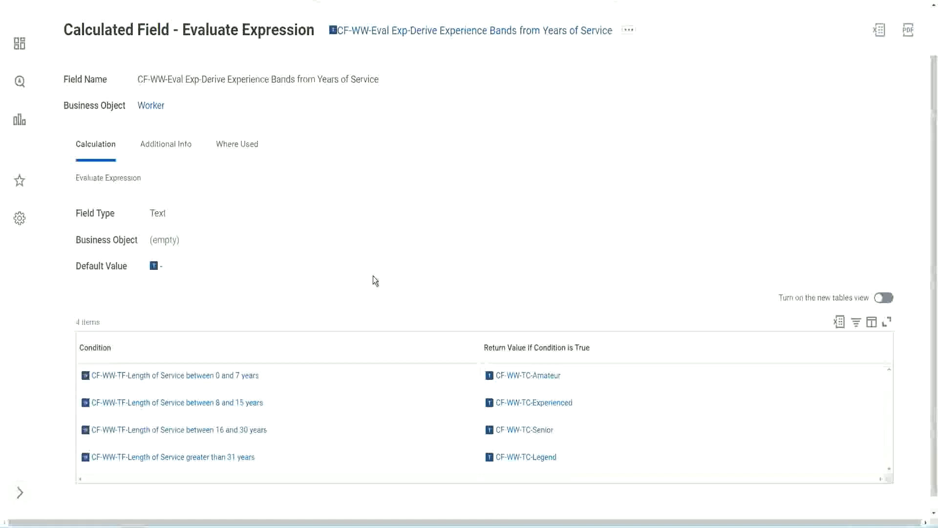
mouse_move(421, 252)
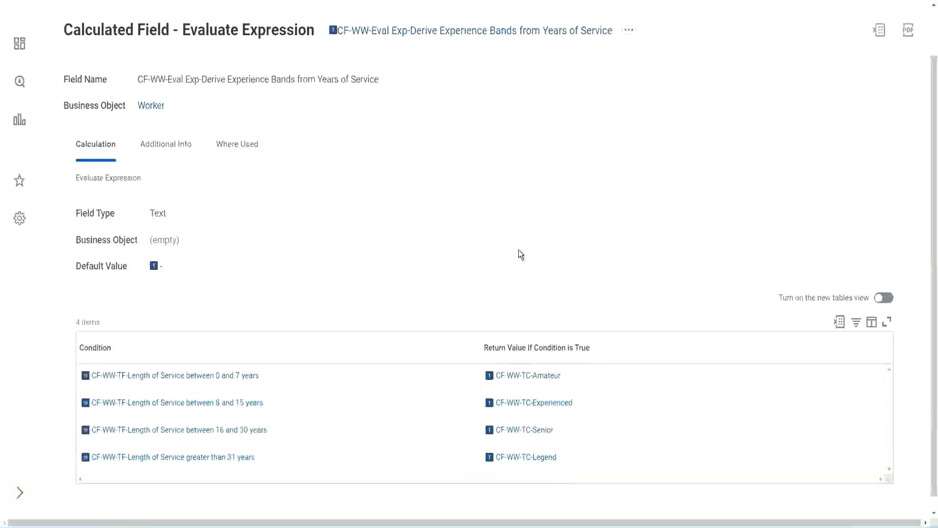
mouse_move(563, 263)
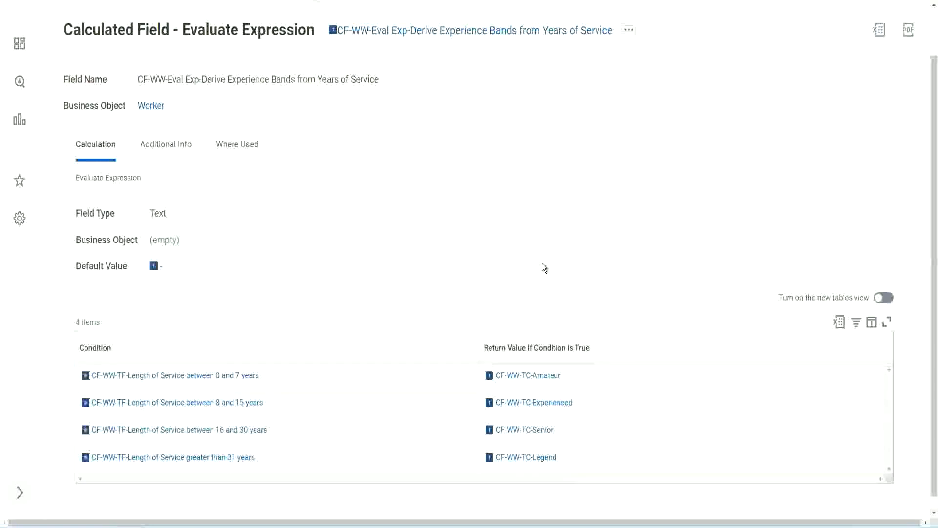
mouse_move(426, 344)
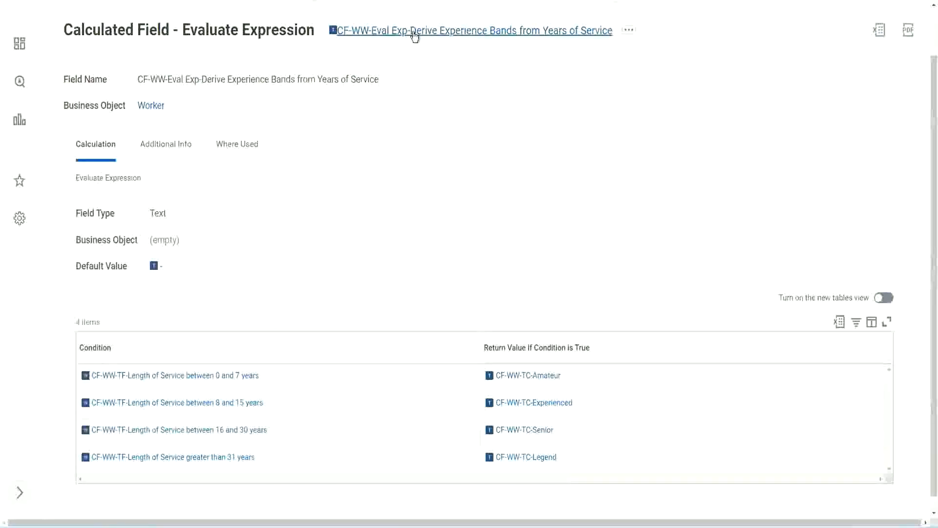
mouse_move(351, 235)
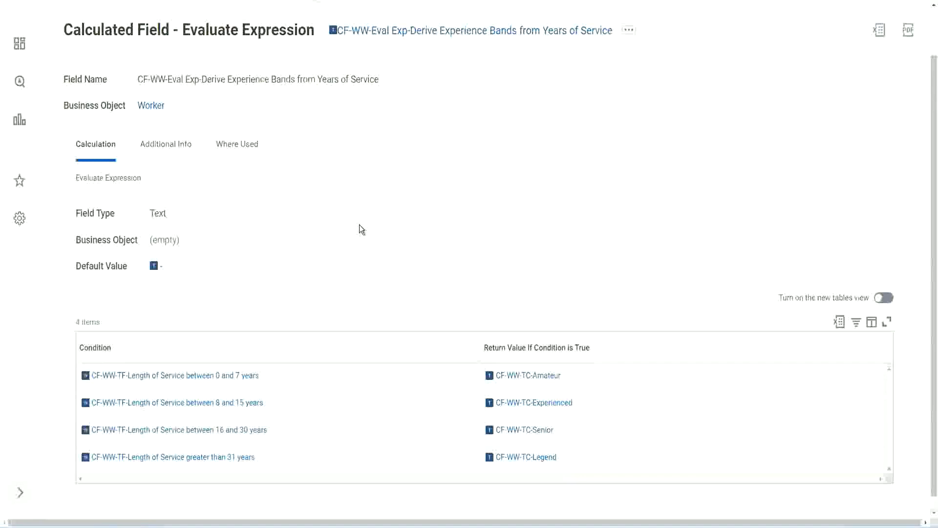
mouse_move(345, 229)
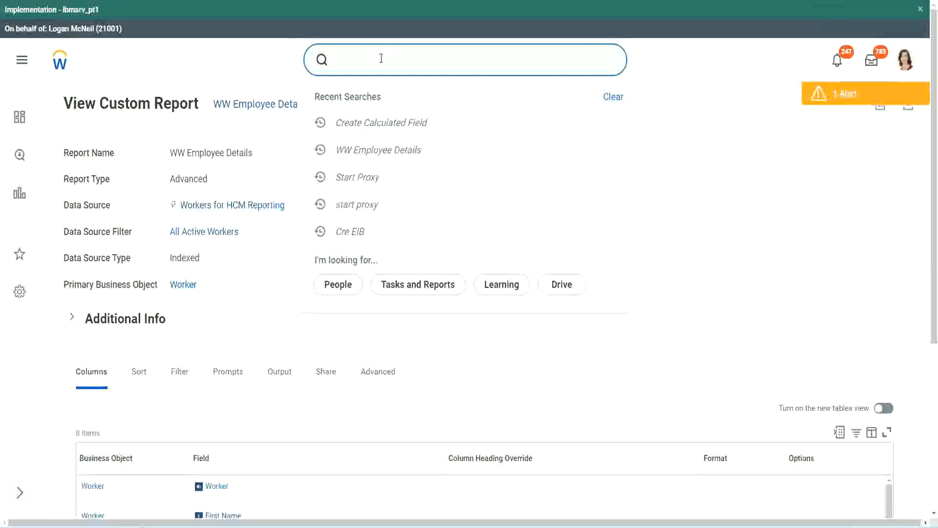
Step: Start Create Calculated Field and name it 'CF-WW-Eval Exp-Derive Experience Bands from Years of Service'
type("create cal")
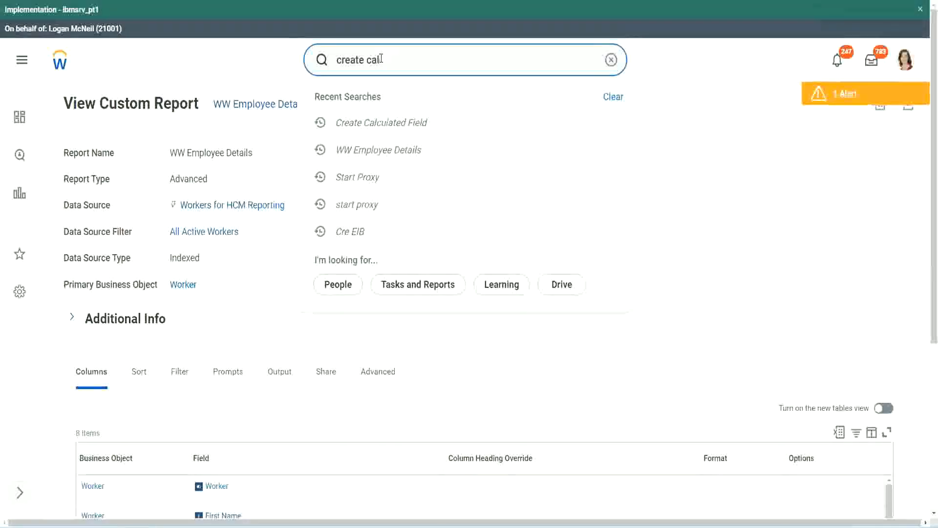
type("field")
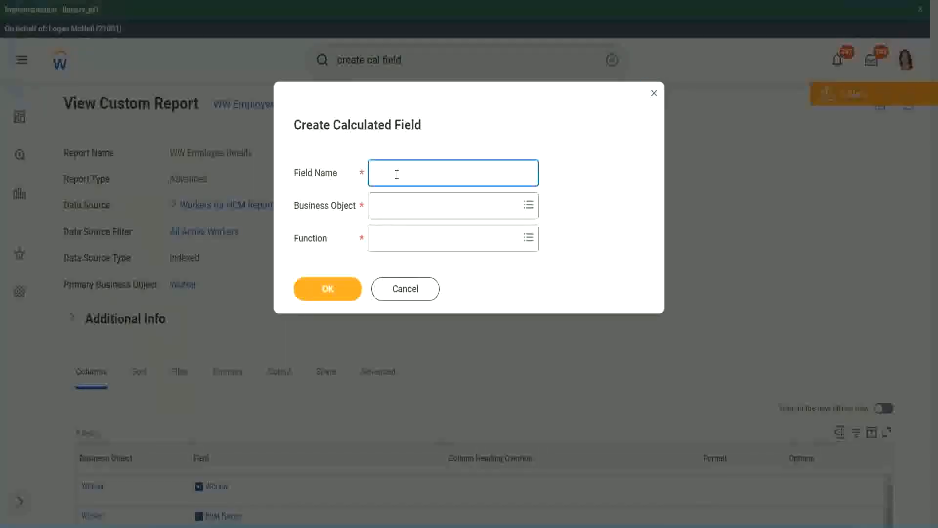
type("Experience Bands from Years of Service")
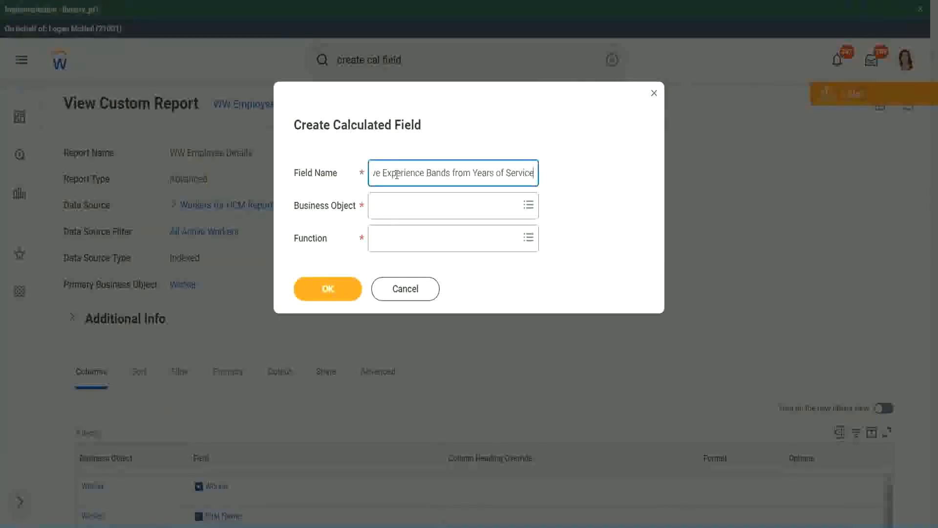
type("CF-WW-Eval Exp-Derive Experience Bands")
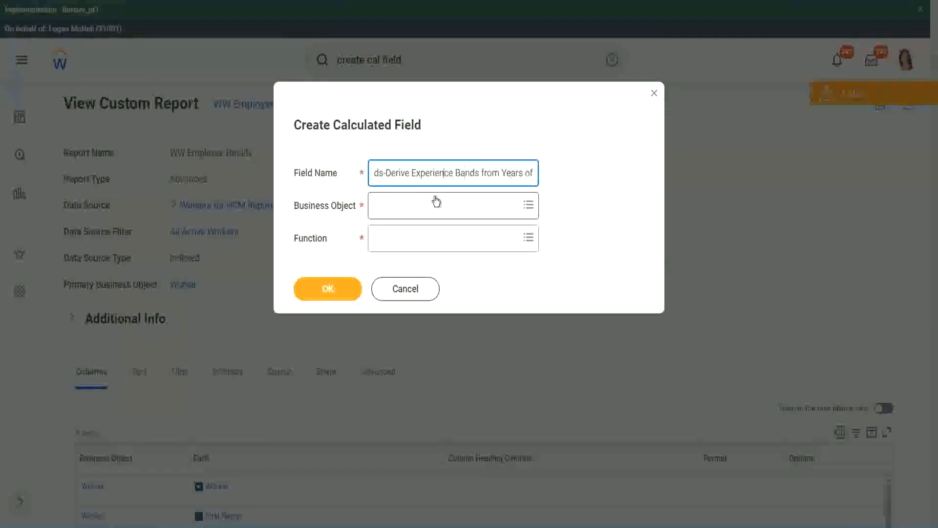
double_click(403, 174)
type(" Service")
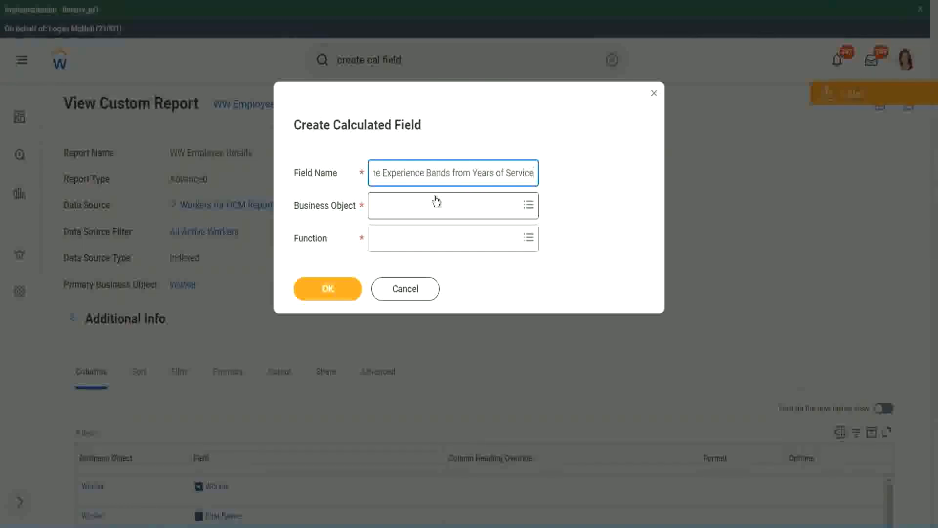
Step: Set business object Worker, function Evaluate Expression Band, and revise the name to 'Eval Exp Band'
left_click(448, 205)
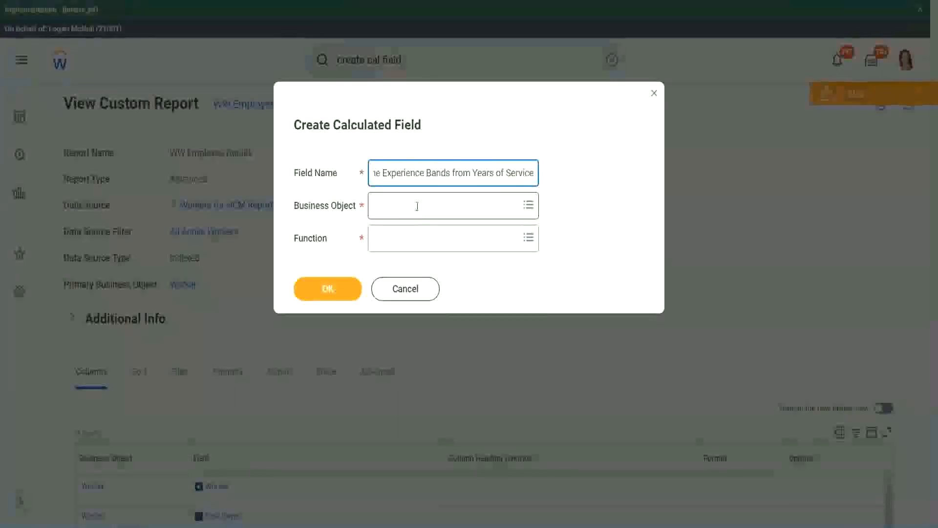
type("worker")
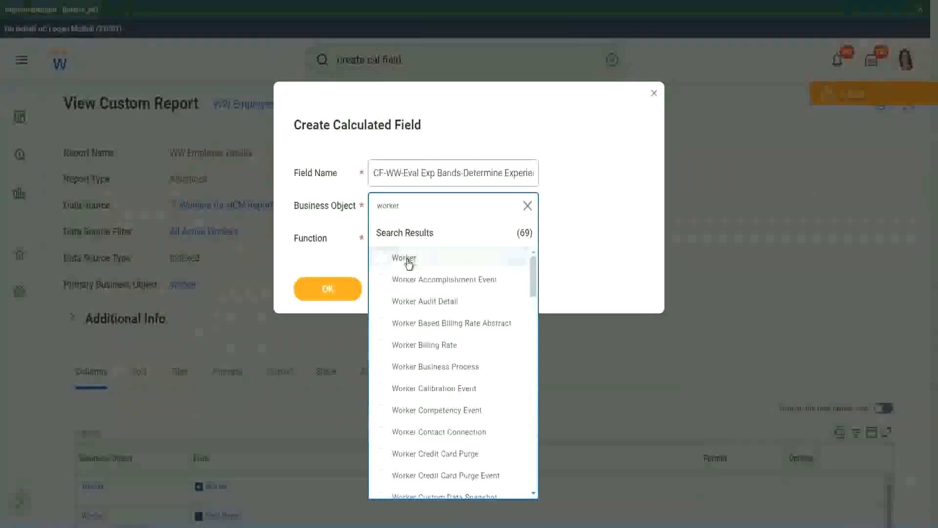
left_click(404, 258)
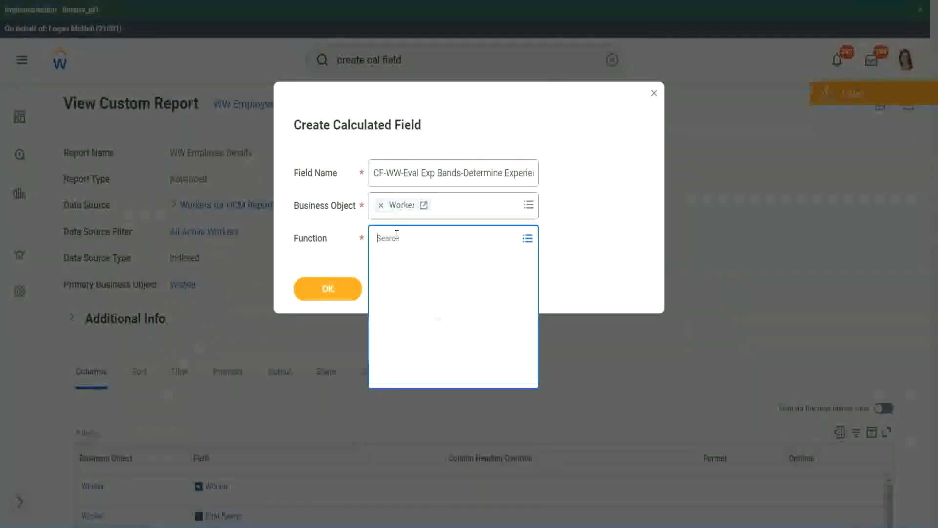
type("eval exp")
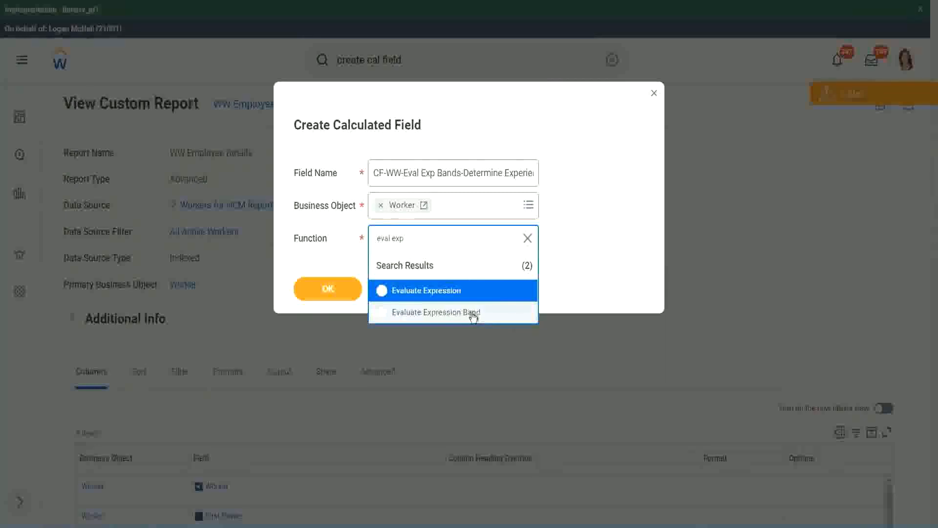
left_click(438, 313)
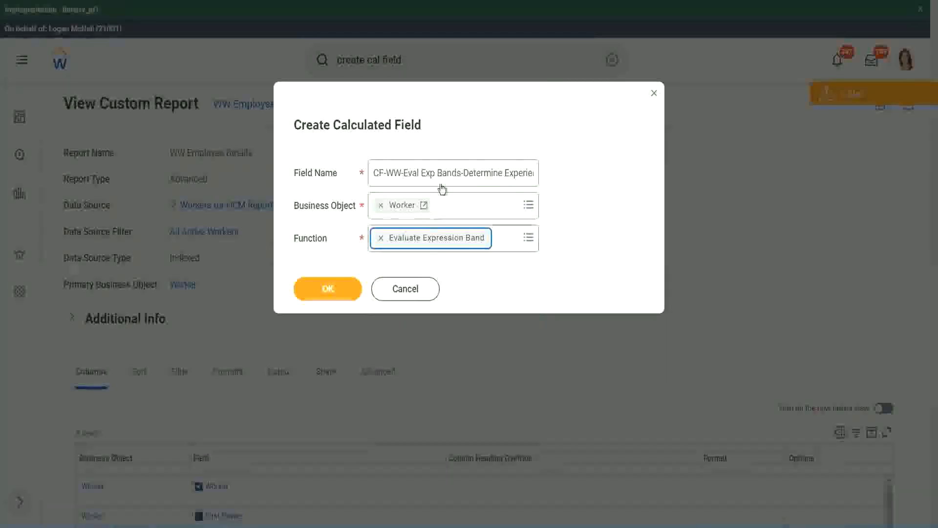
left_click(458, 172)
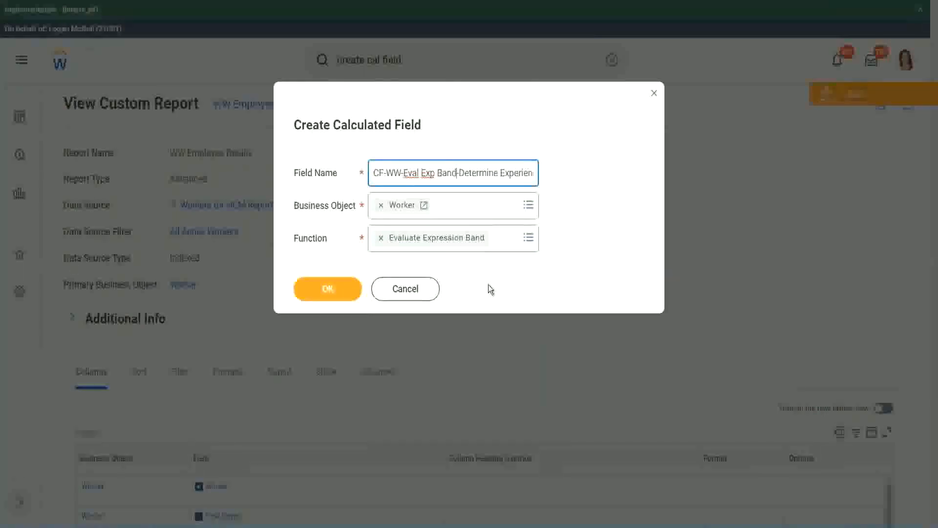
left_click(328, 288)
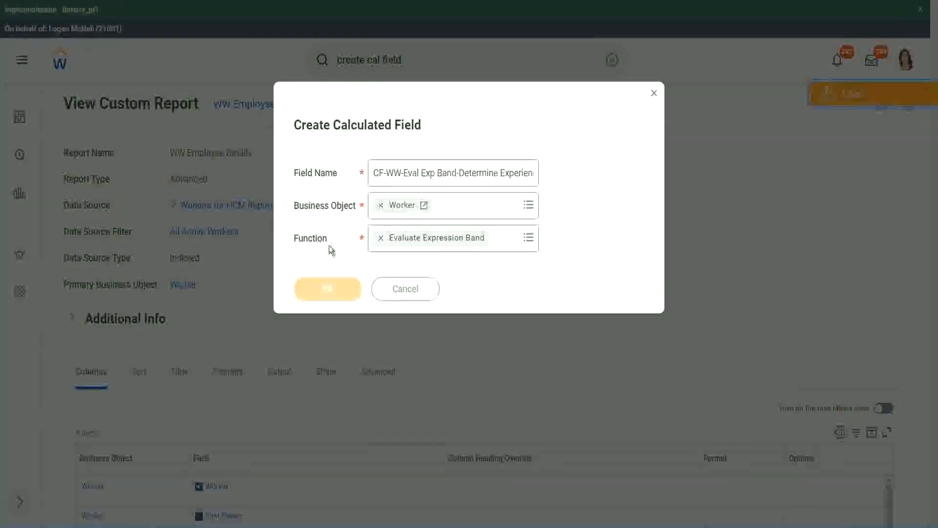
Step: Confirm the field setup and enter a dash '-' as the Default Value
left_click(326, 288)
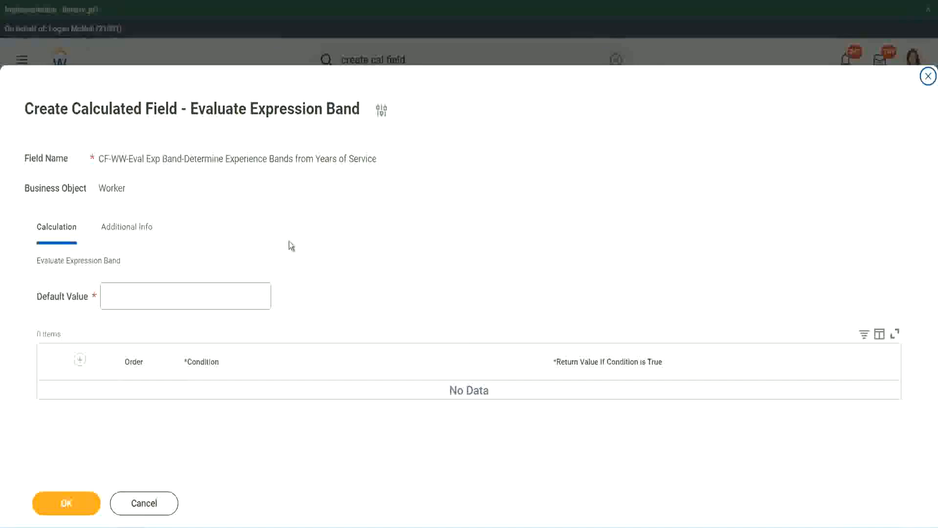
left_click(185, 295)
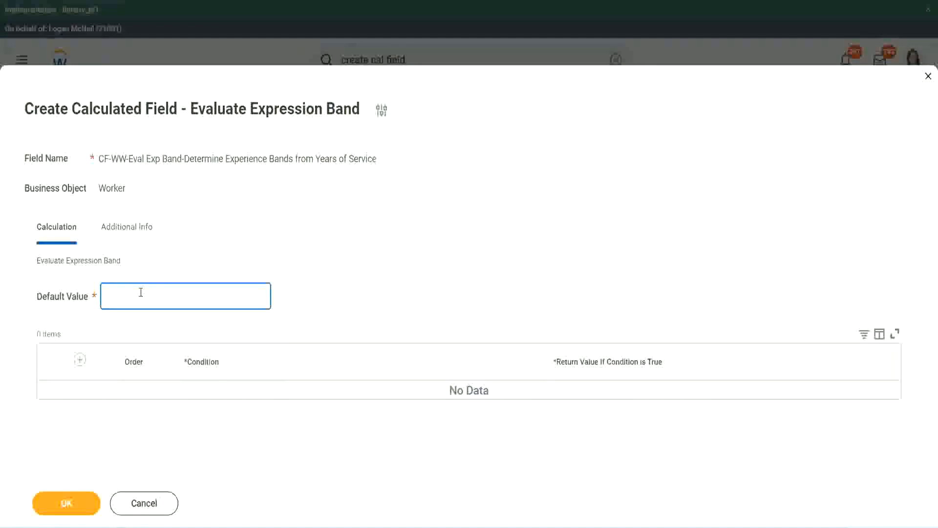
type("N")
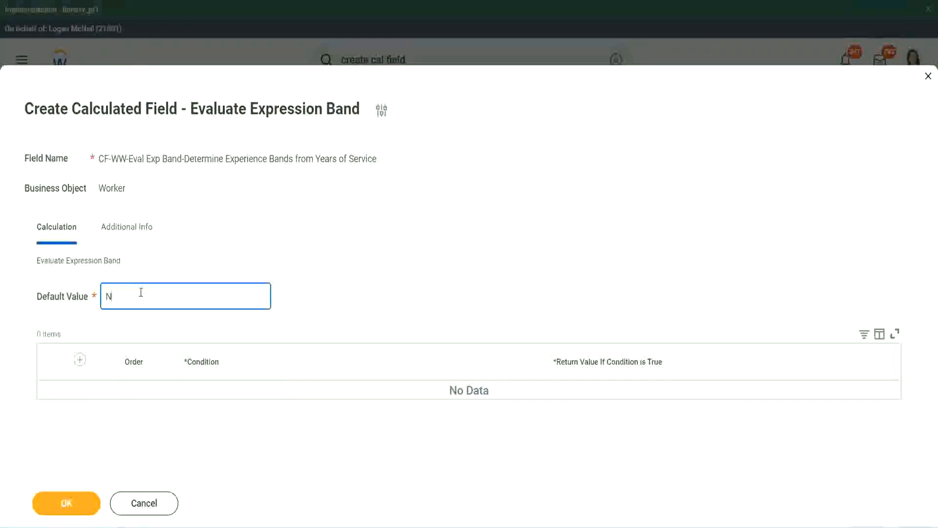
key("Backspace")
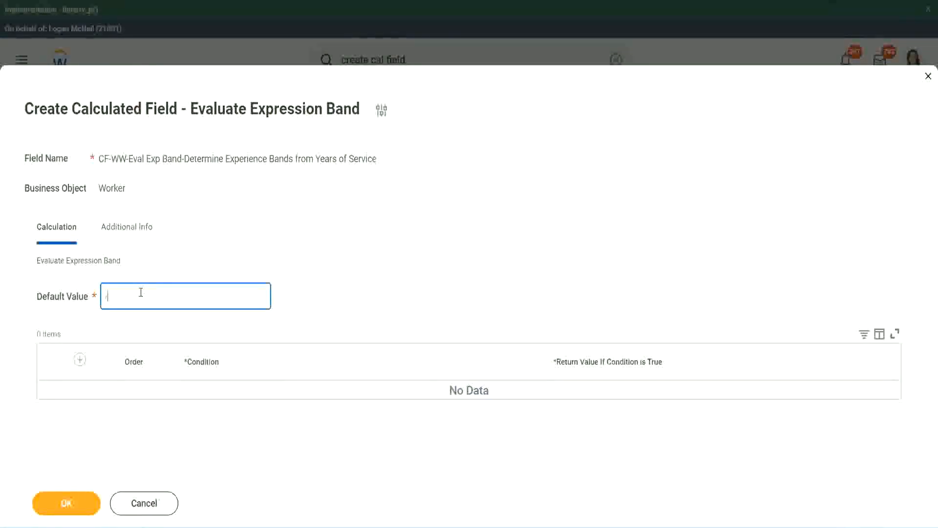
type("-")
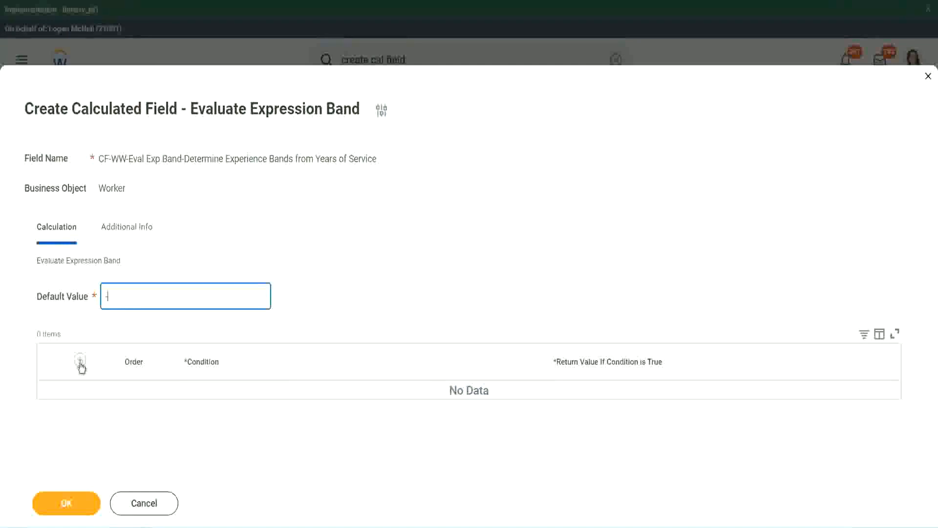
Step: Add a first row: Length of Service between 0 and 7 years returns 'Amateur'
left_click(80, 362)
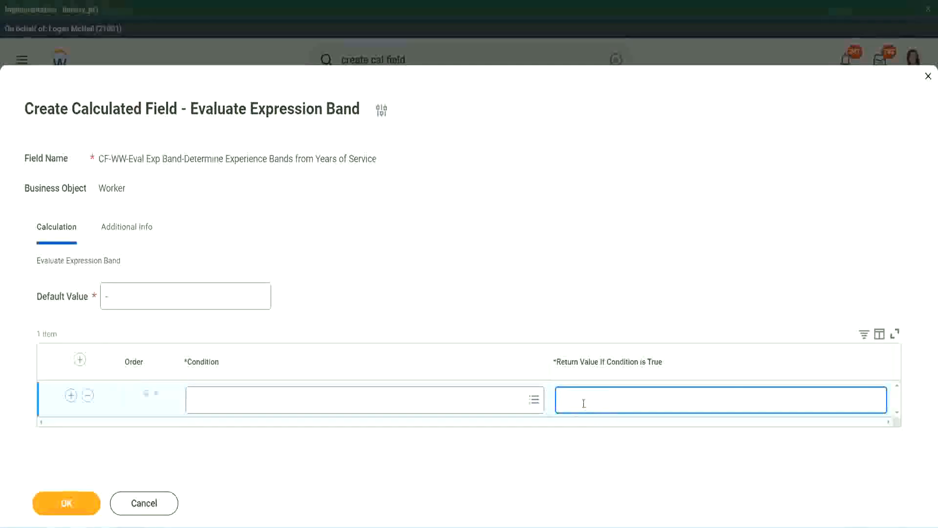
type("adkjdjaidjujd")
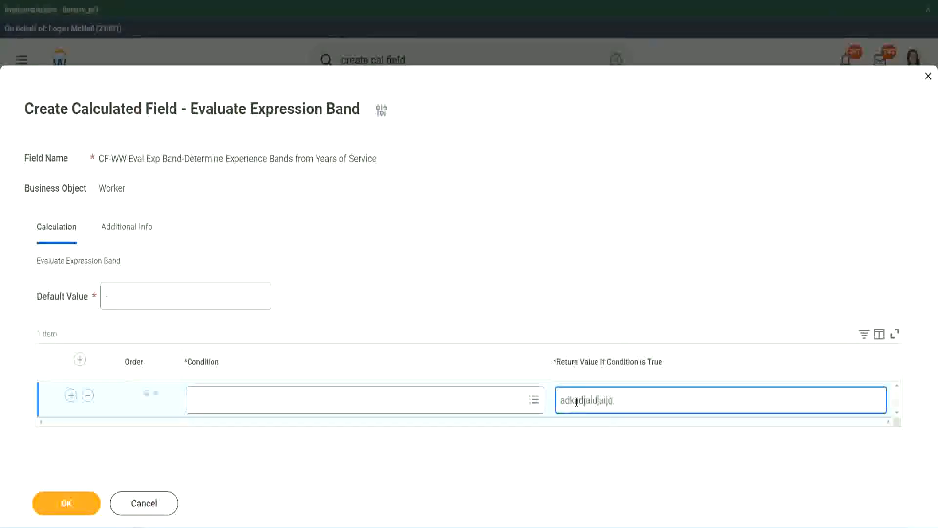
key("Ctrl+a")
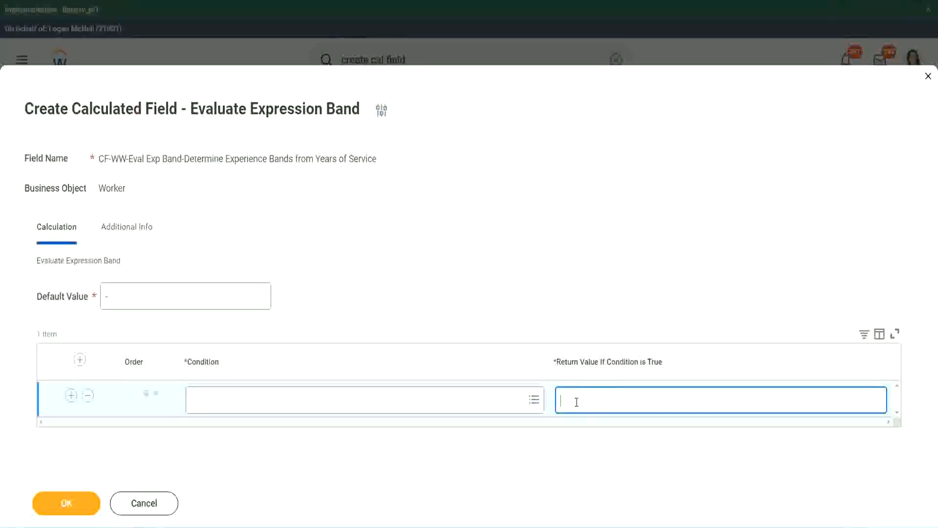
mouse_move(278, 336)
type("CF-WW-TF-Length of Service between 0 and 7 years")
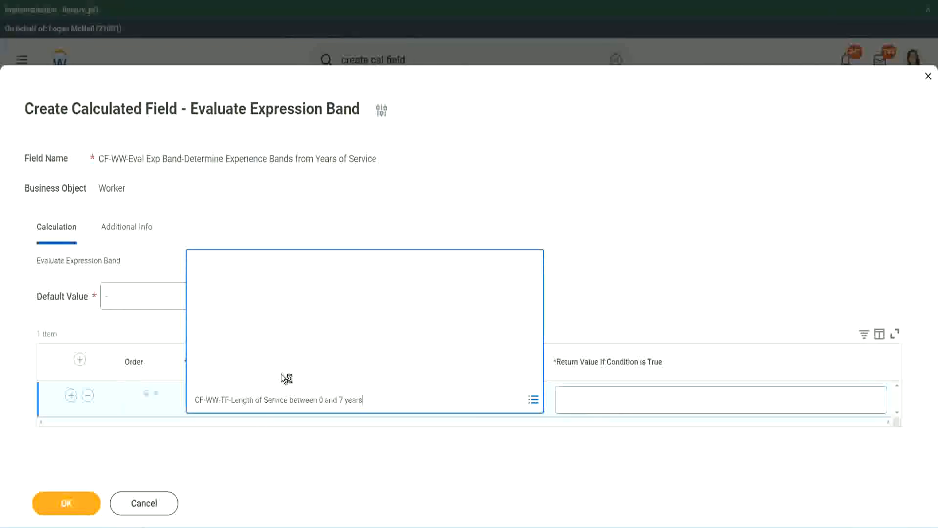
left_click(548, 384)
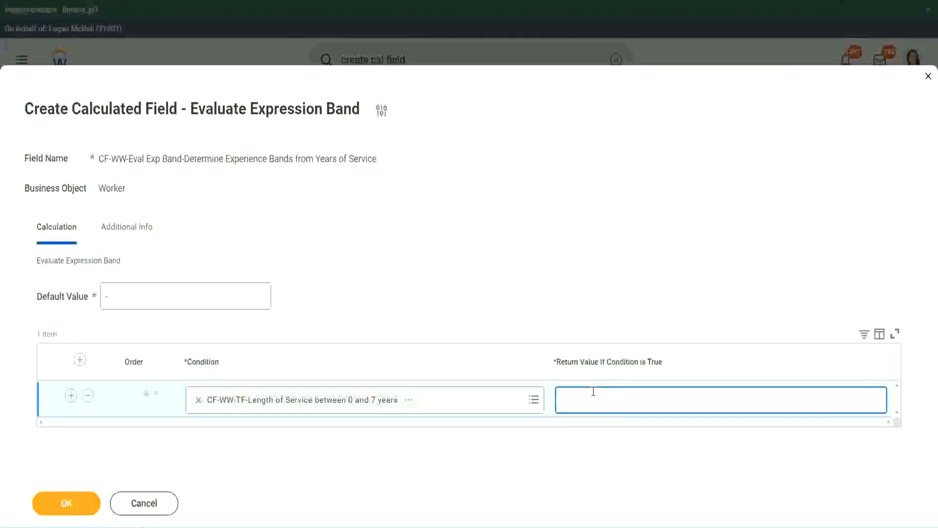
type("Ama")
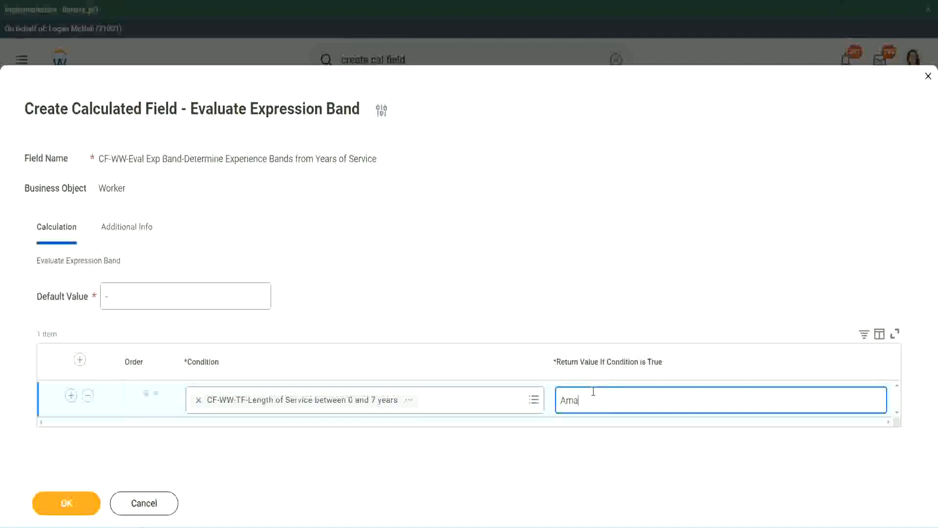
type("teur")
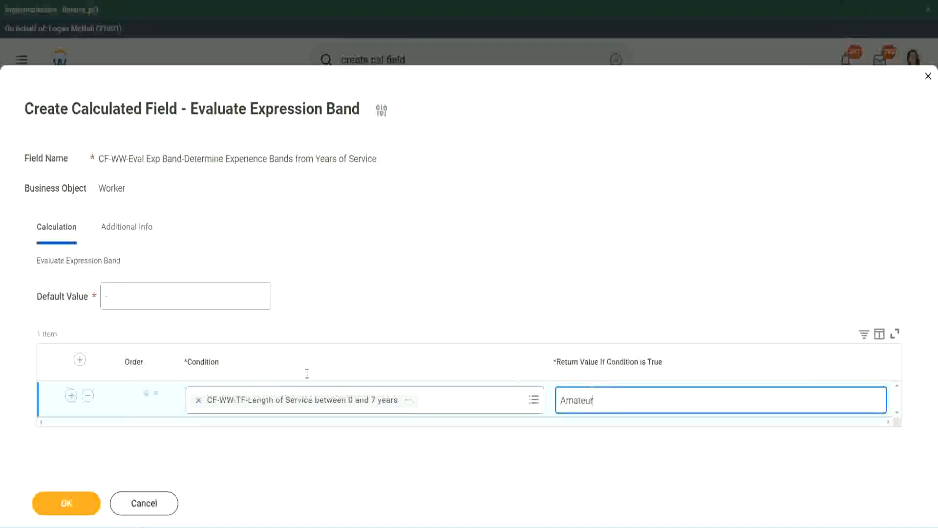
mouse_move(71, 395)
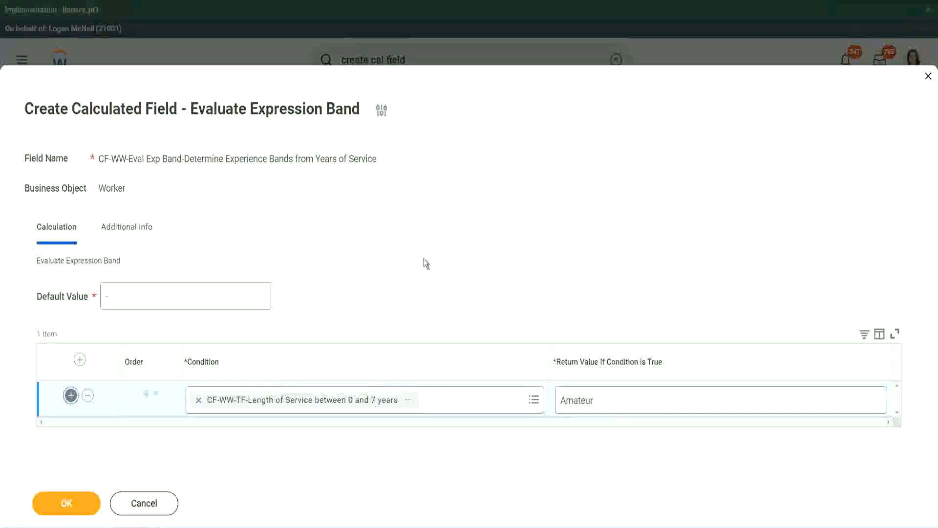
Step: Add rows returning Experienced for 8–15, Senior for 16–30 and Legend for over 31 years
left_click(71, 395)
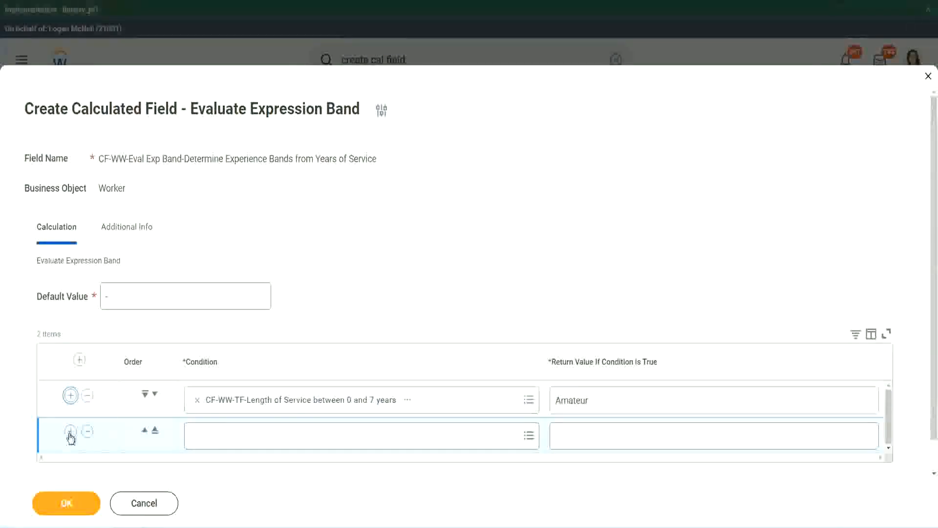
left_click(71, 432)
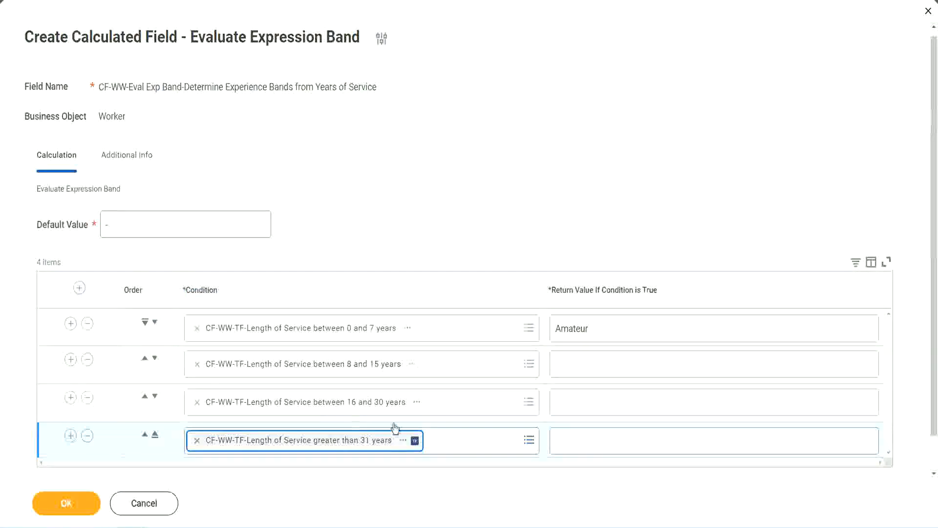
type("Legend")
left_click(714, 402)
type("S")
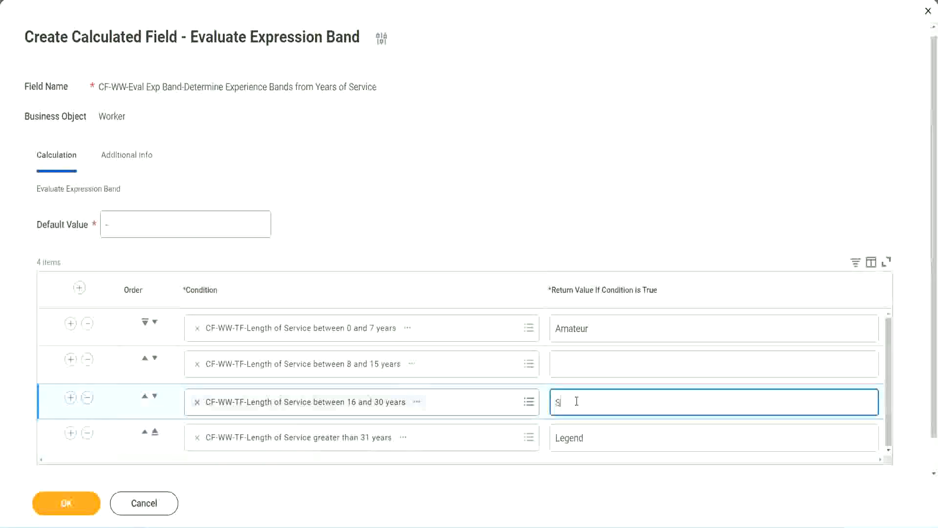
type("enior")
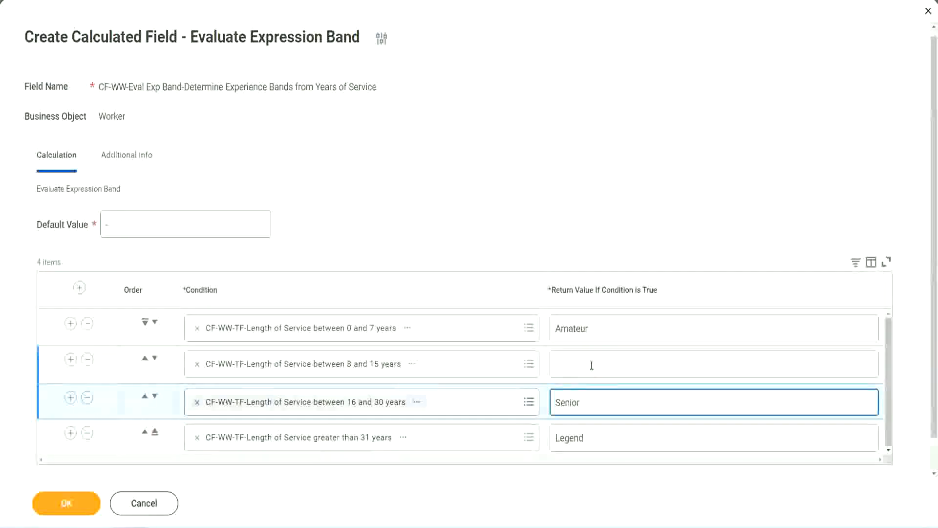
type("Experienced")
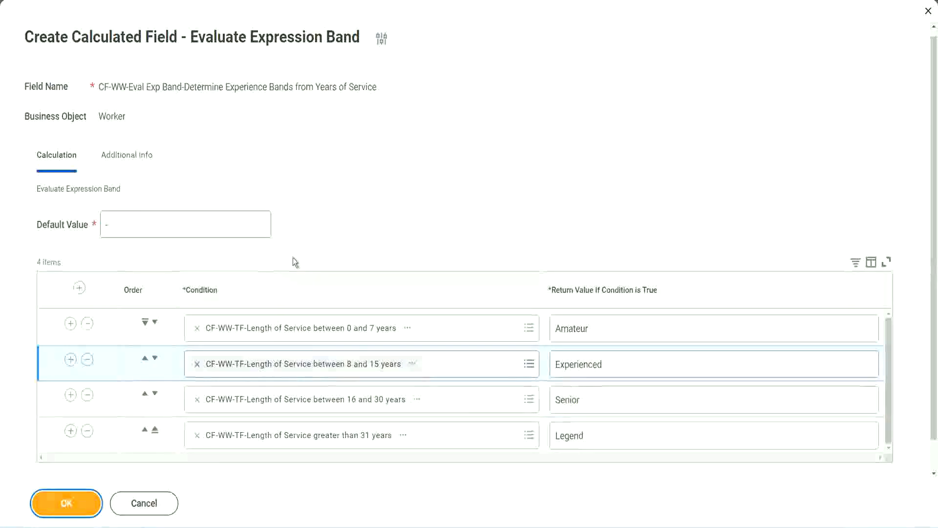
Step: Save the calculated field and review the Save Confirmation with its four band conditions, then finish with Done
left_click(66, 504)
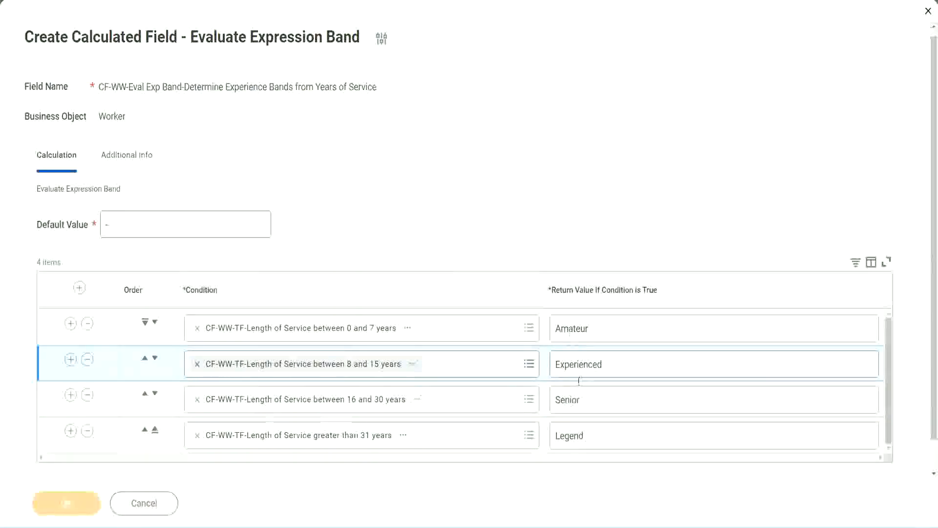
mouse_move(370, 176)
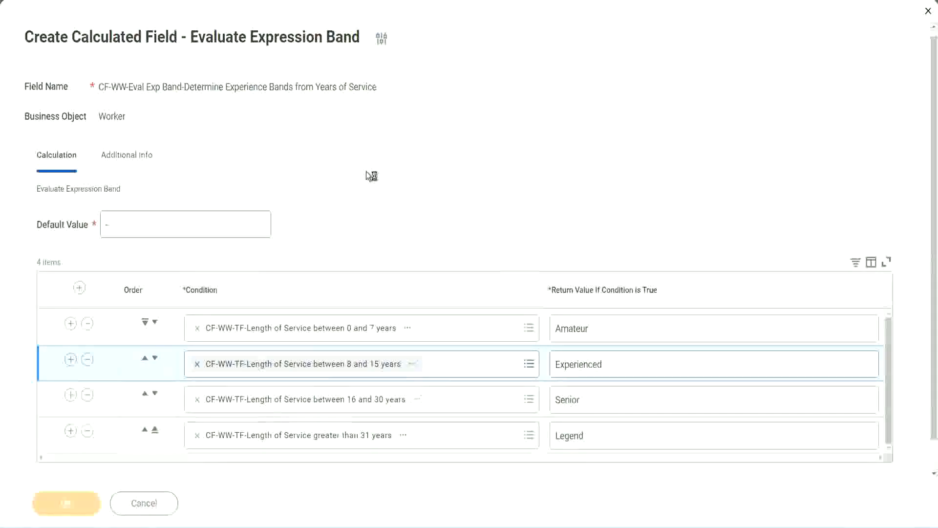
mouse_move(332, 436)
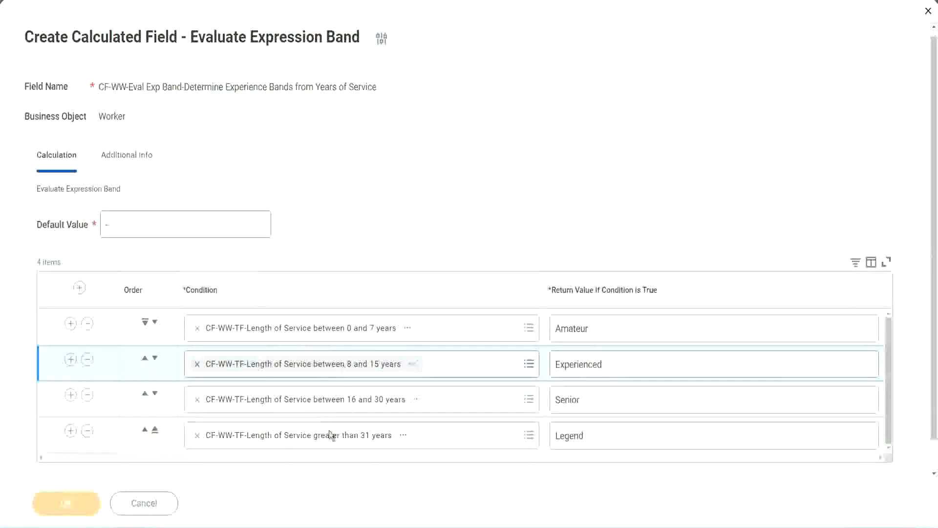
left_click(67, 503)
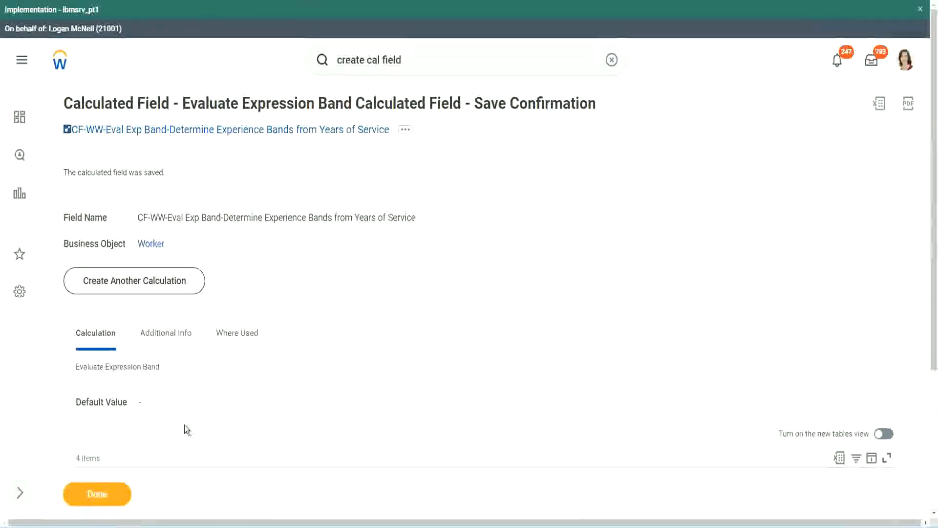
scroll("down", 3)
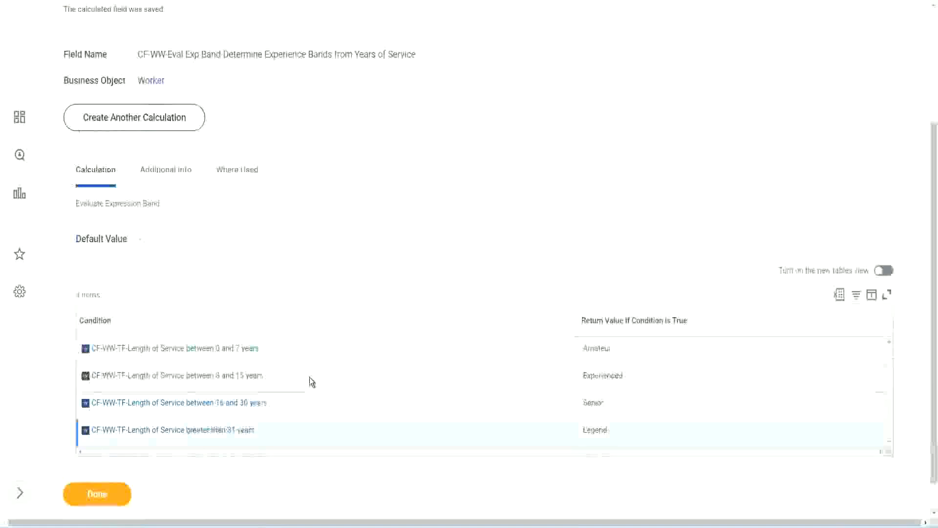
scroll("down", 3)
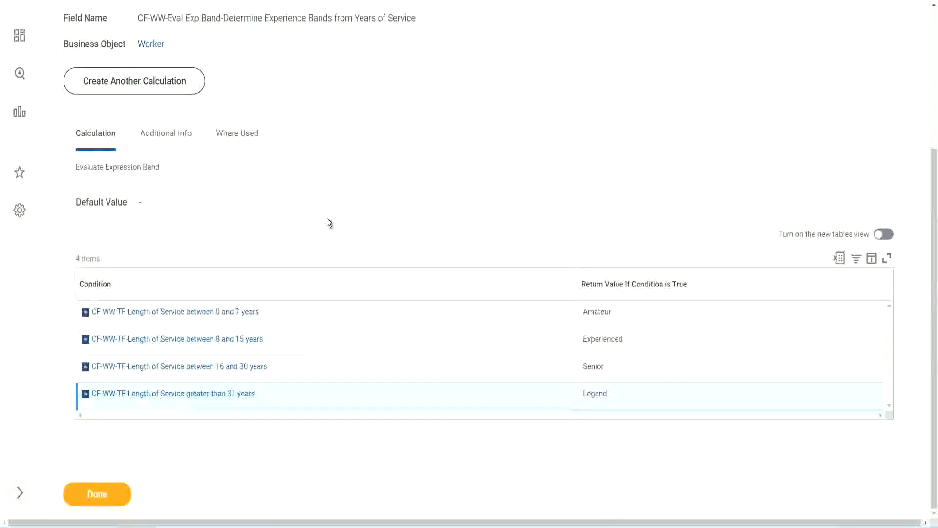
left_click(96, 494)
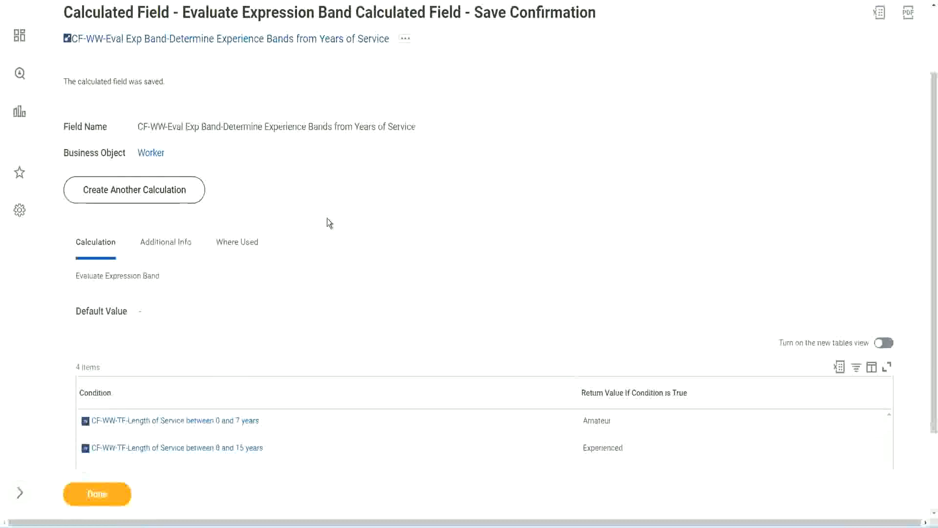
scroll("down", 3)
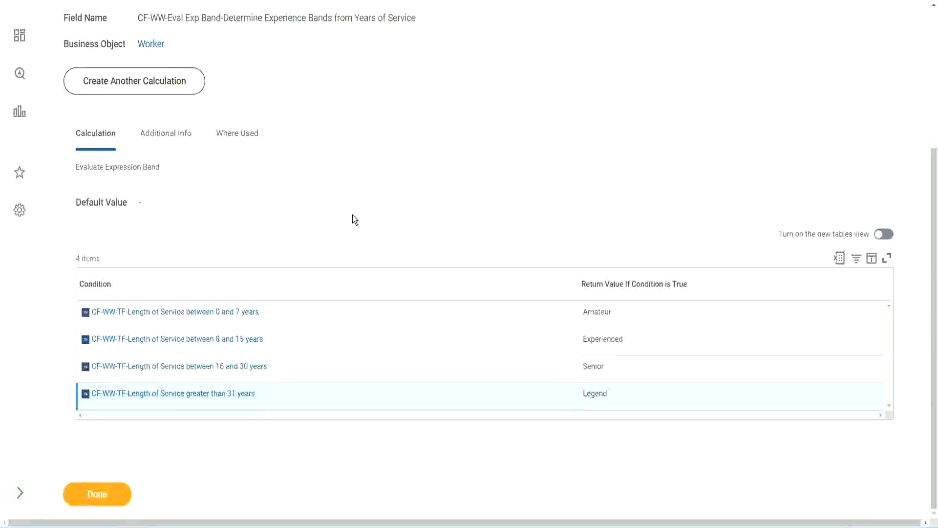
left_click(96, 494)
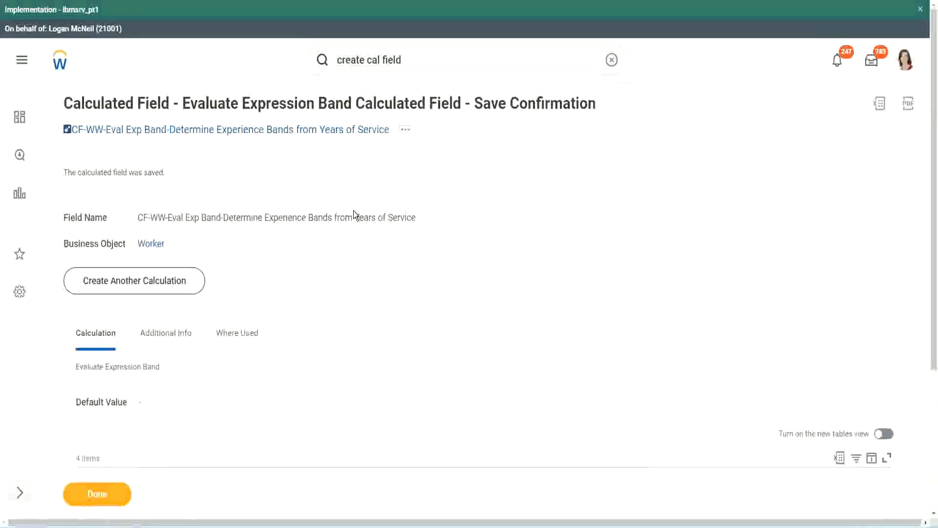
scroll("down", 3)
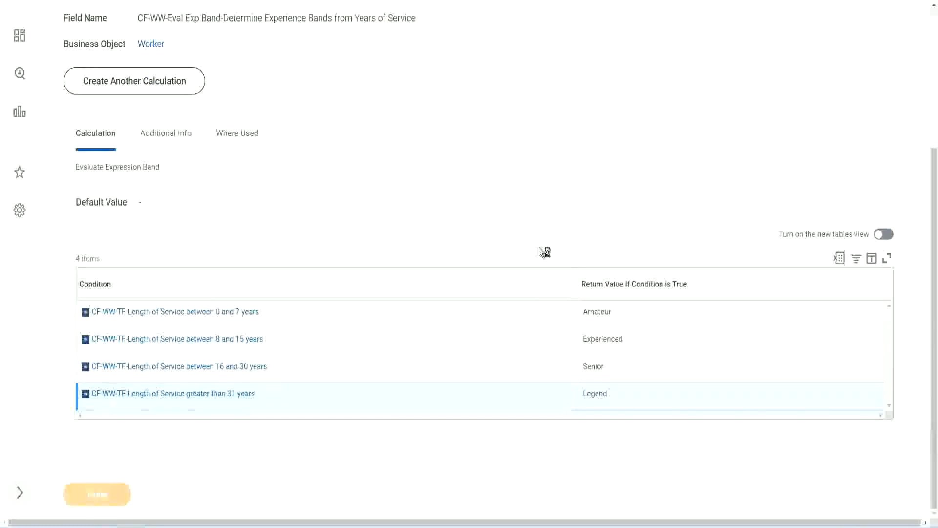
mouse_move(539, 249)
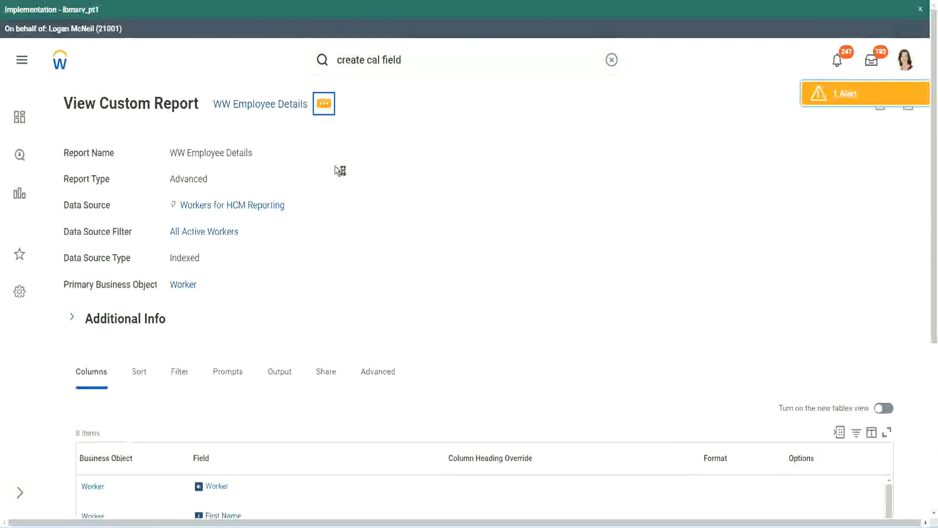
mouse_move(340, 164)
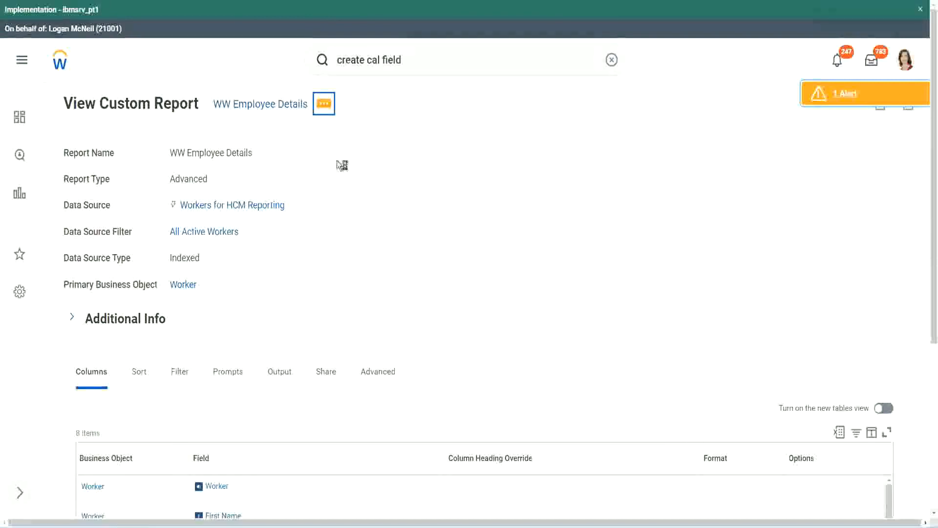
Step: Edit the WW Employee Details report via related actions > Custom Report > Edit
left_click(323, 104)
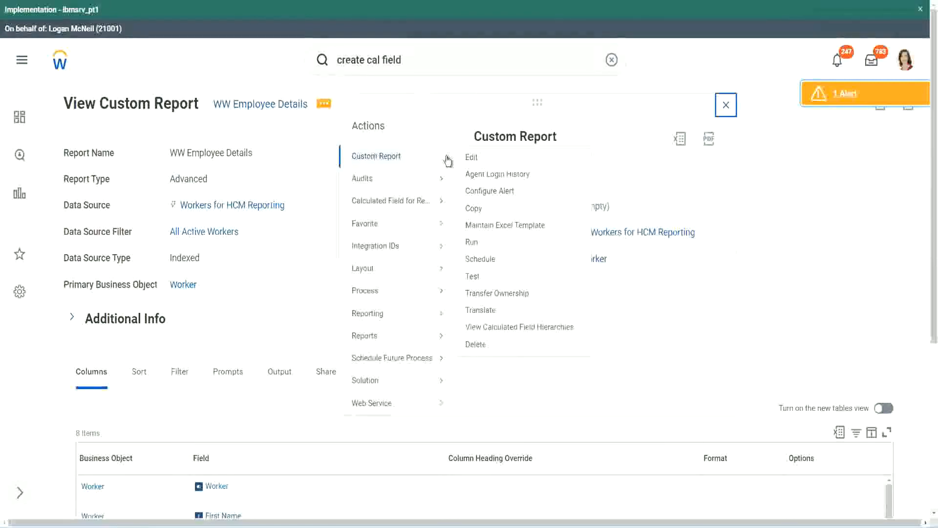
left_click(725, 105)
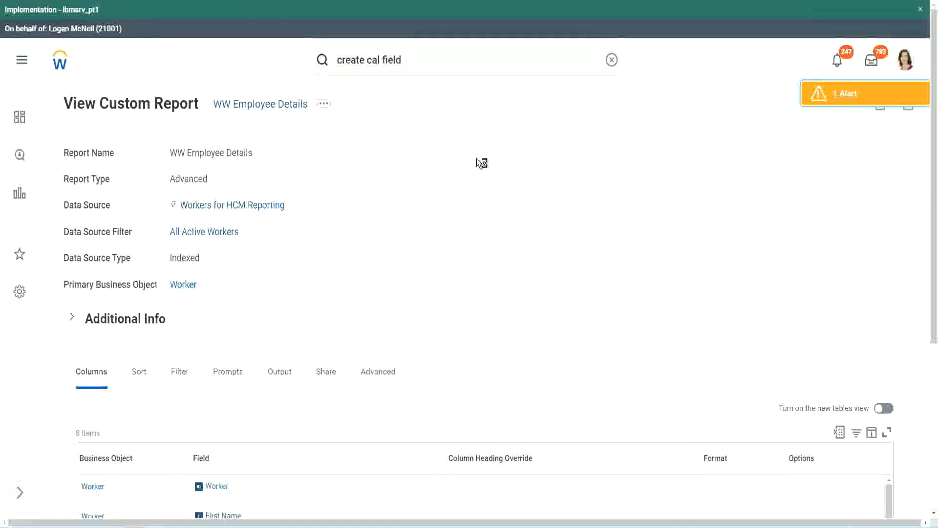
mouse_move(407, 236)
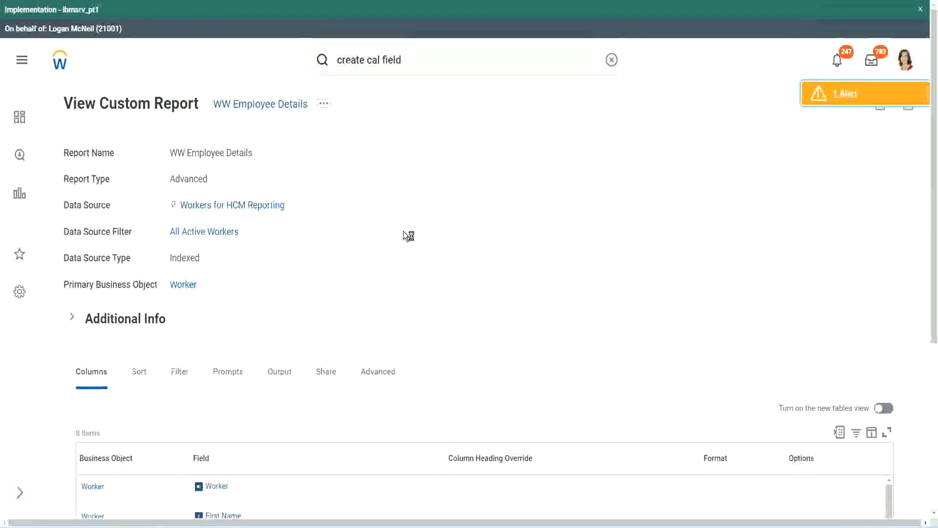
scroll("down", 3)
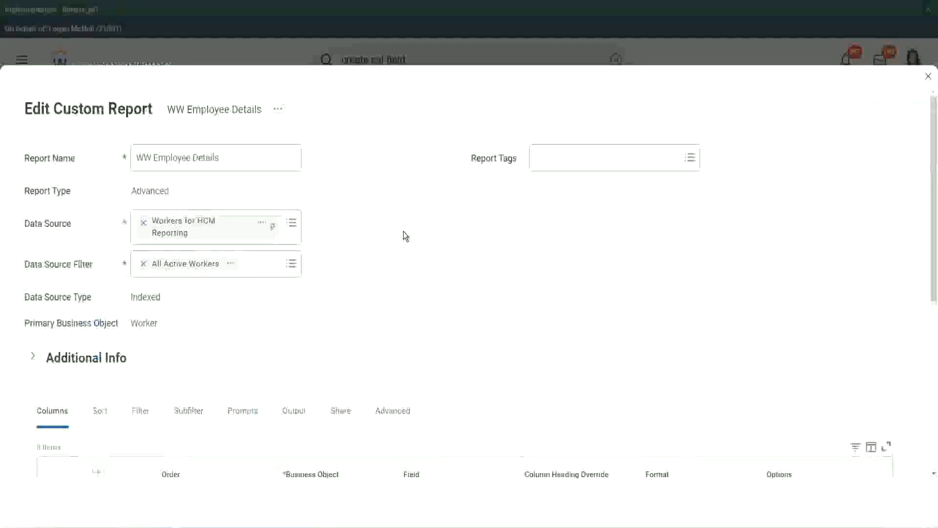
Step: Add a new Worker column row after the last one in the Columns grid
scroll("down", 3)
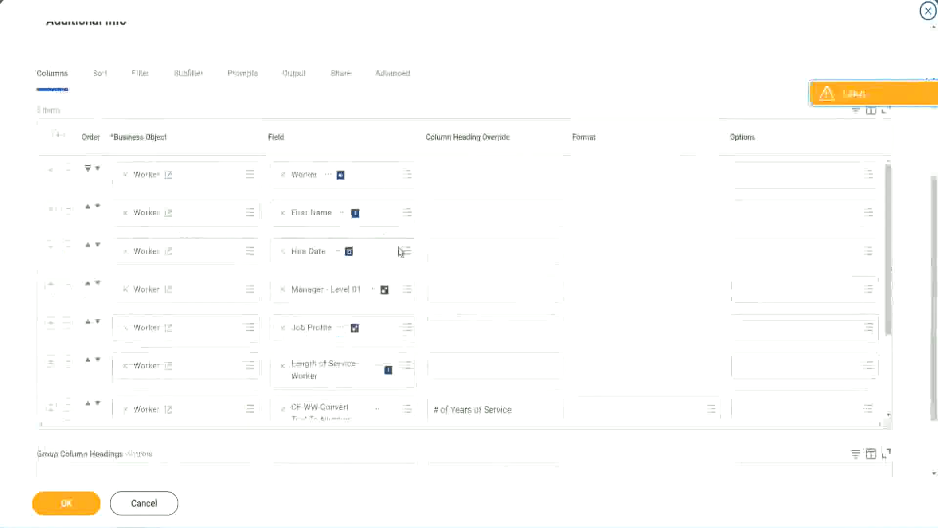
scroll("down", 3)
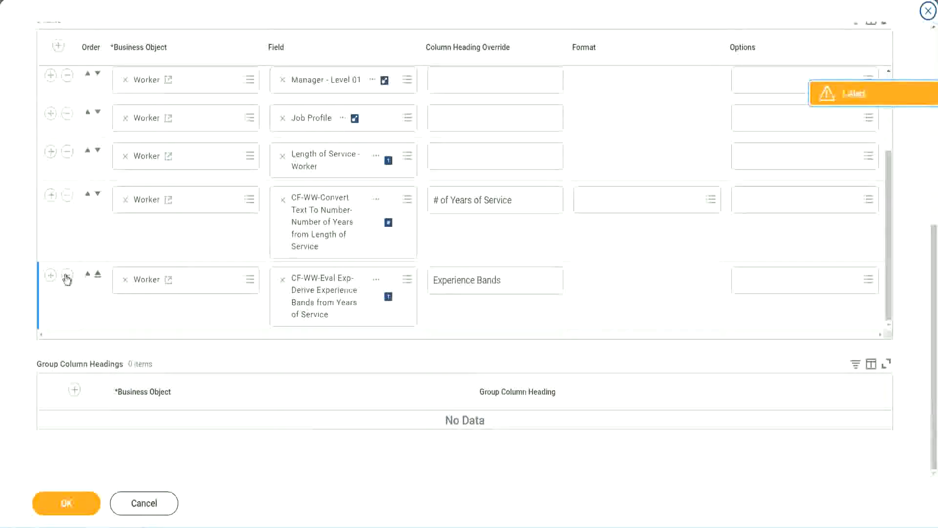
left_click(49, 276)
type("CF-WW-Eval Exp Band")
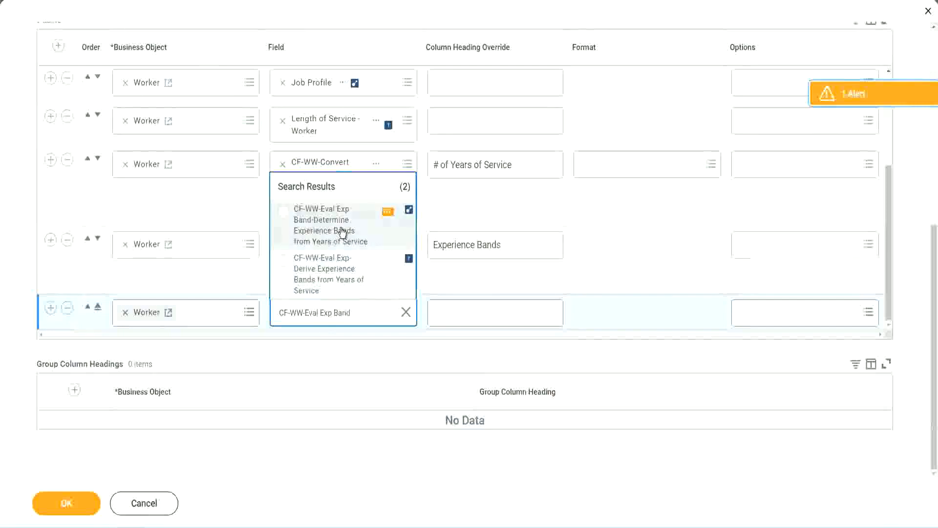
Step: Assign CF-WW-Eval Exp Band to the column with heading 'Experience Bands (Eval Exp Bands)'
left_click(323, 227)
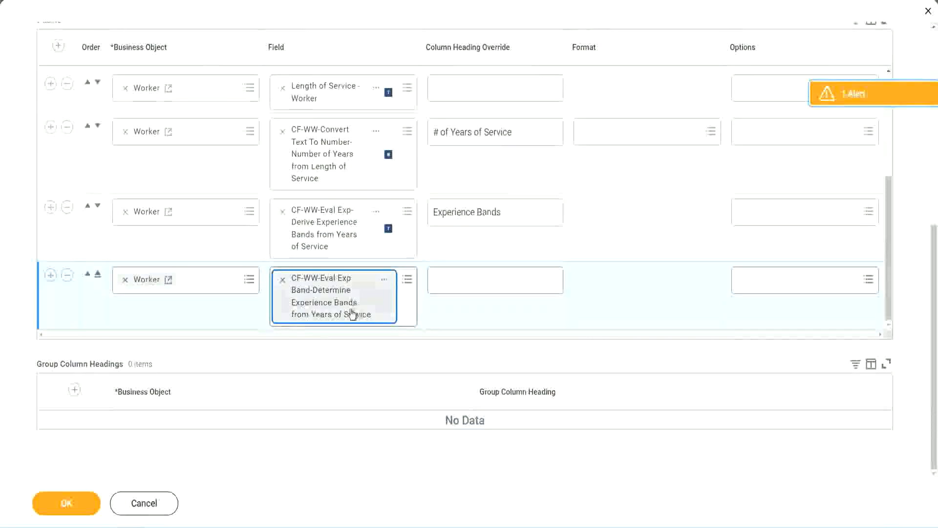
mouse_move(350, 305)
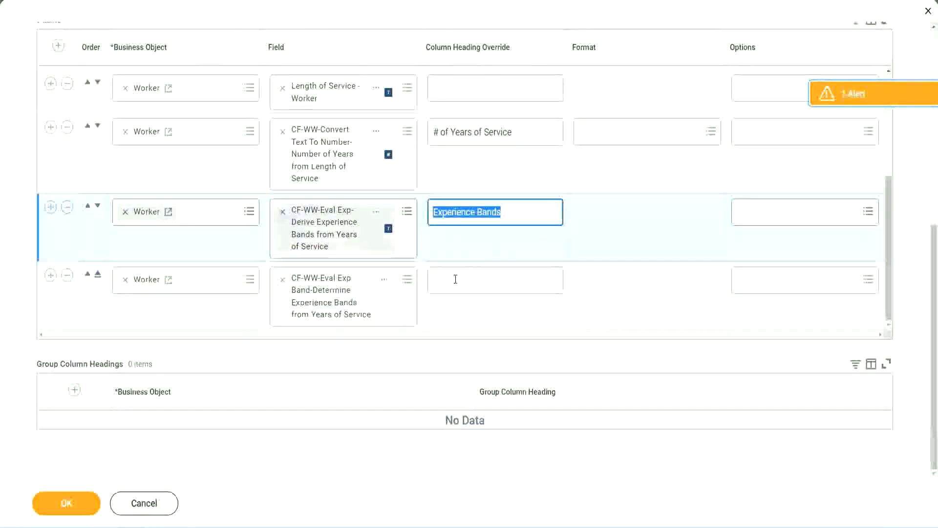
left_click(495, 280)
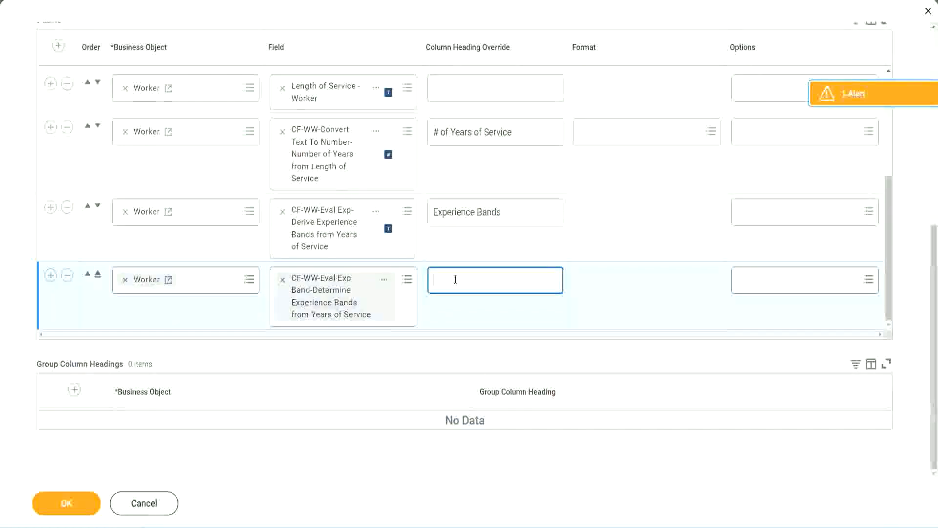
type("Experience Bands")
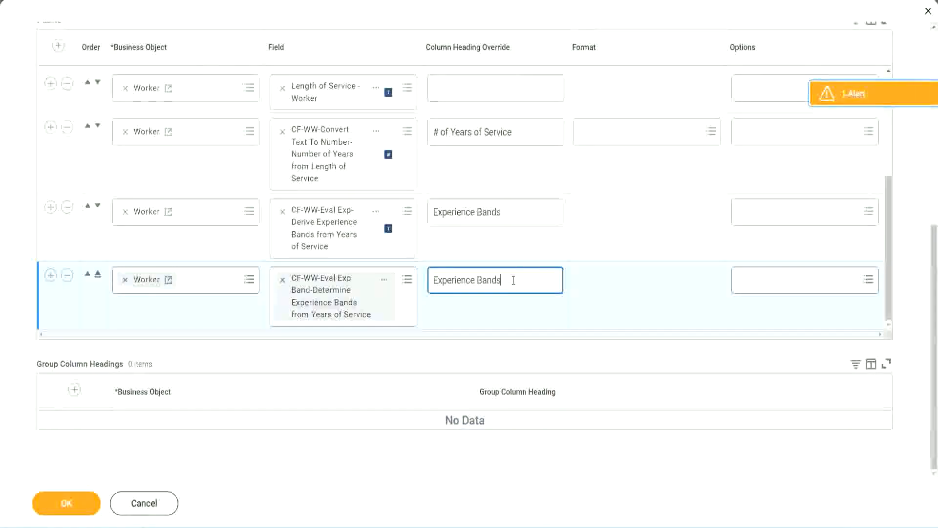
type("(")
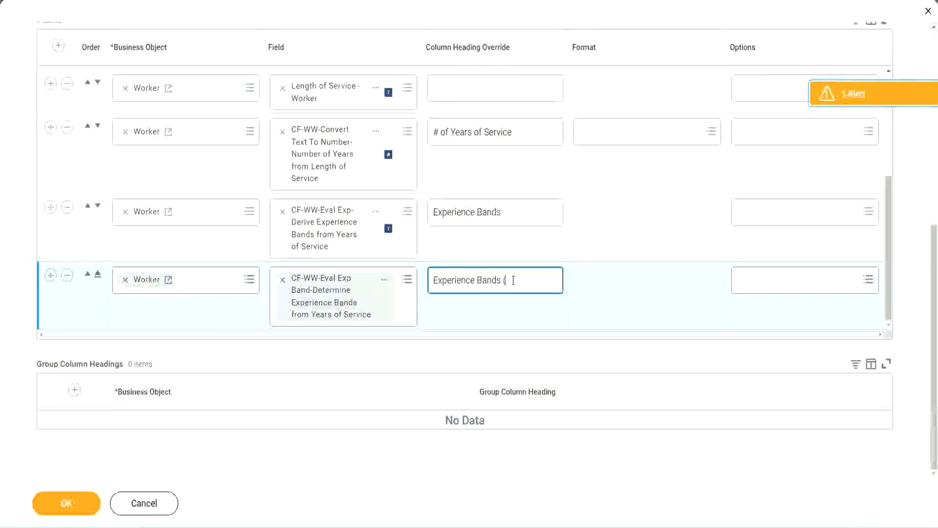
type("Eval Exp Bands")
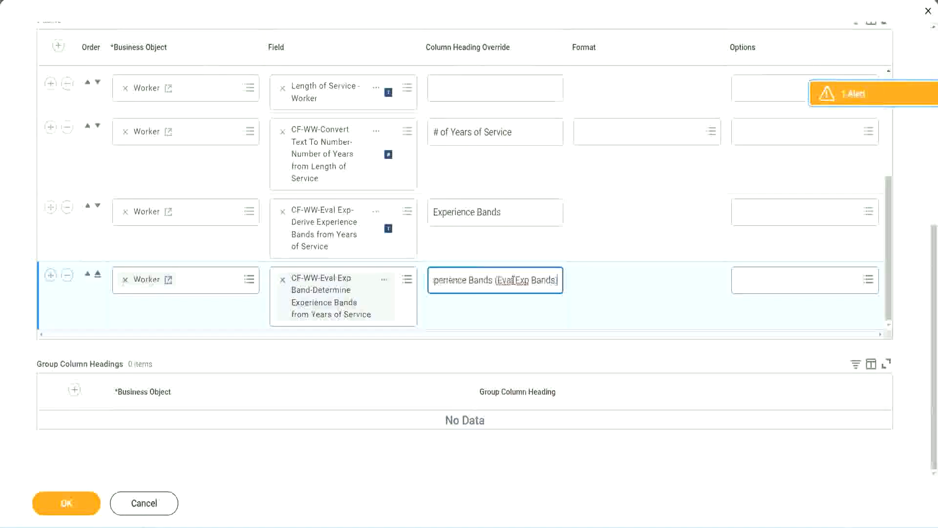
double_click(524, 281)
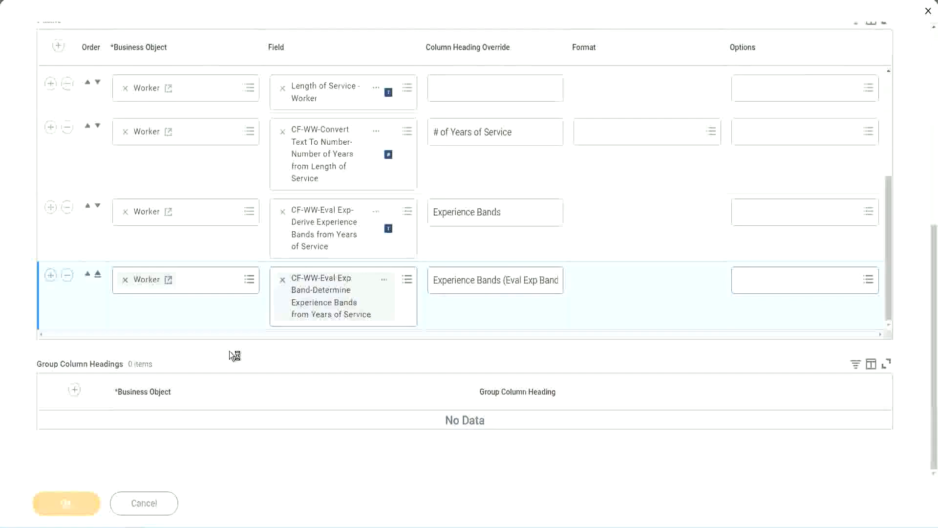
mouse_move(250, 356)
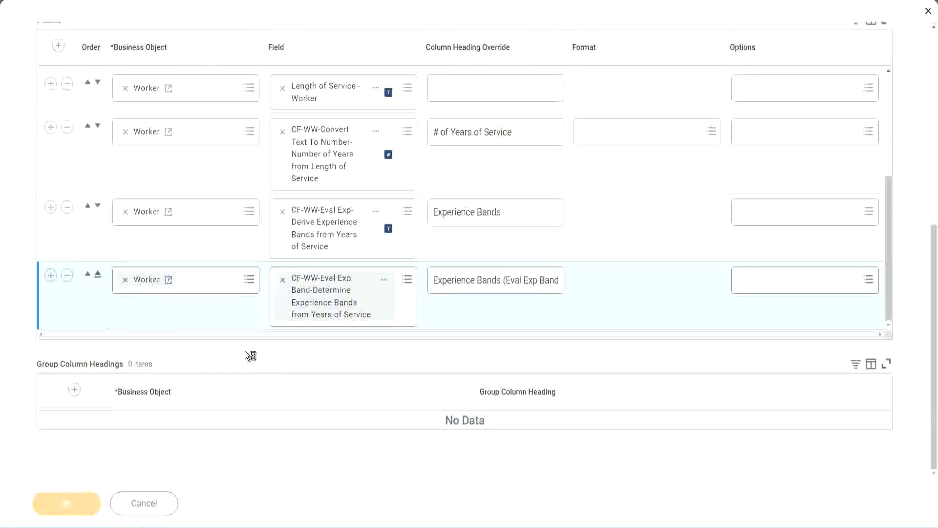